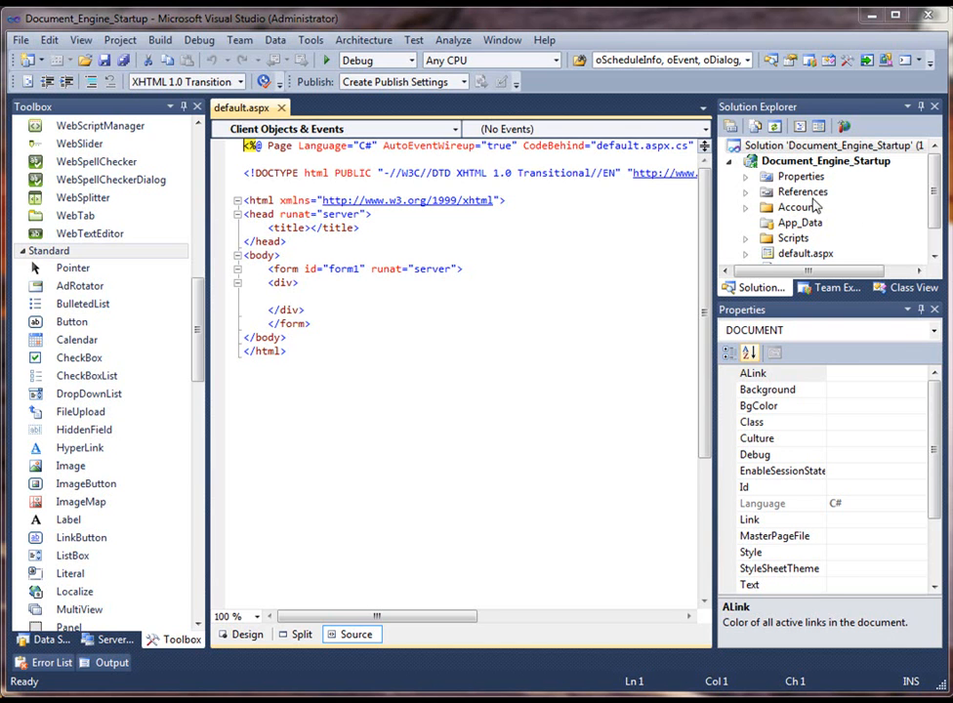
Step: Add the Infragistics35.WebUI.Documents.v10.3 .NET assembly to the project's References
right_click(802, 191)
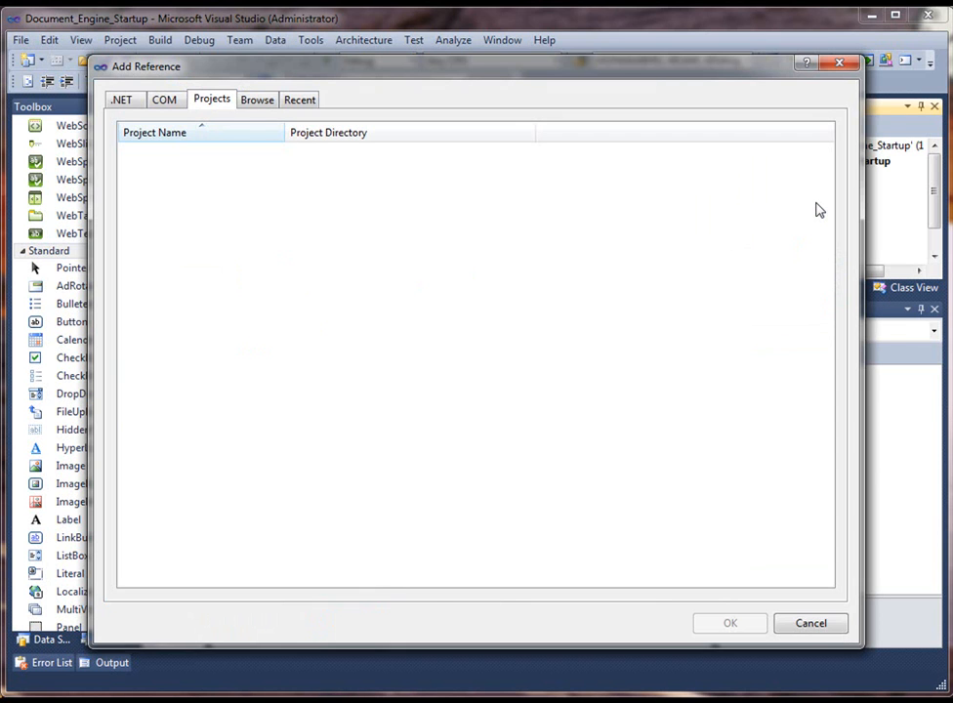
mouse_move(844, 186)
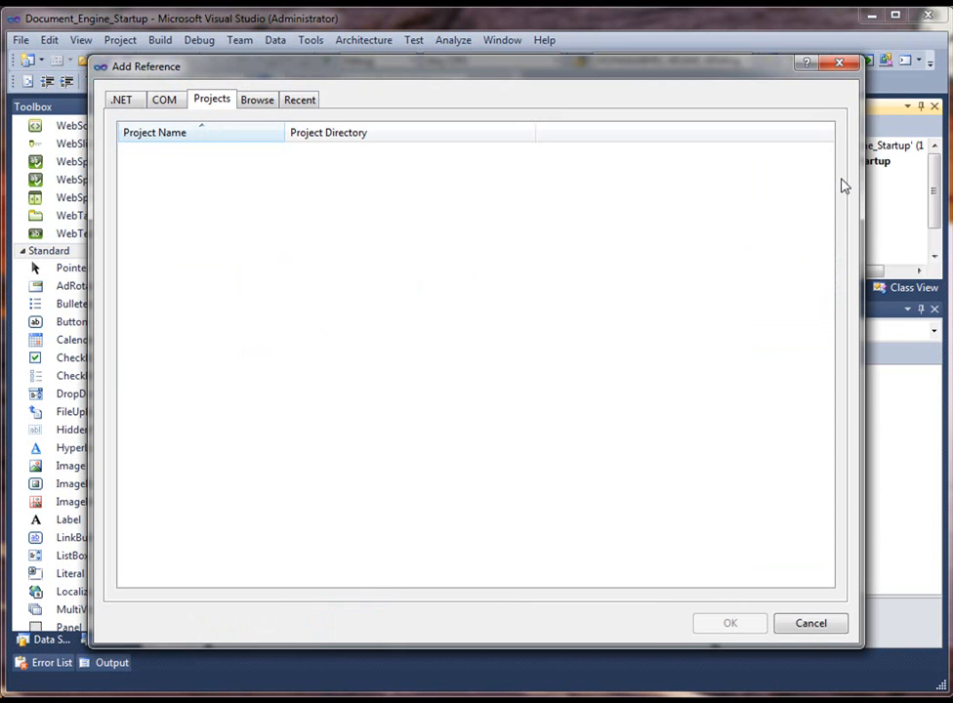
click(121, 99)
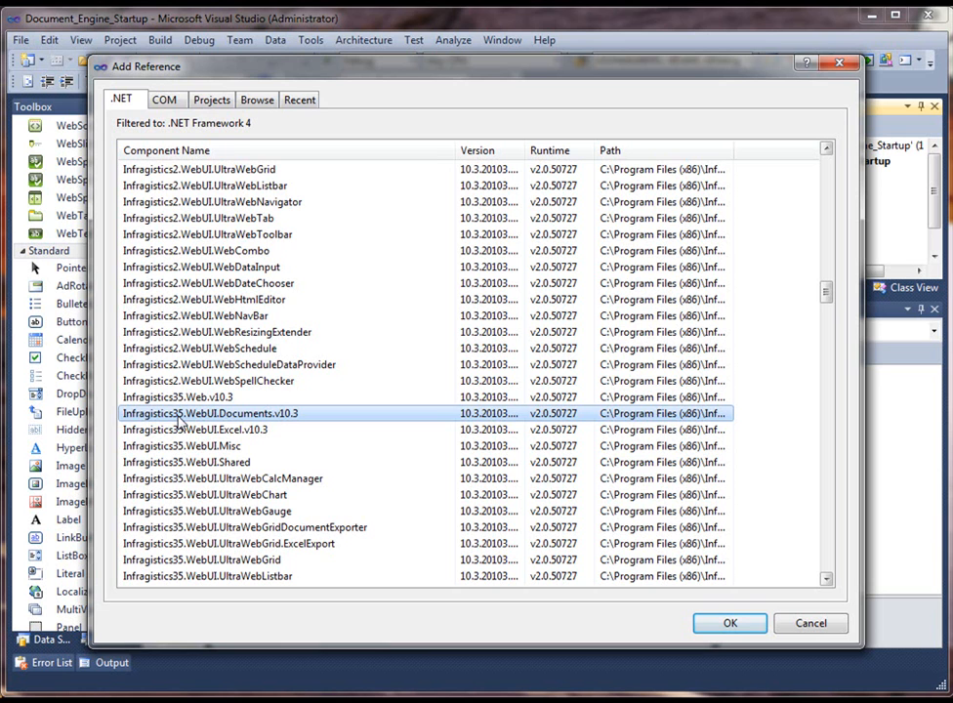
mouse_move(290, 421)
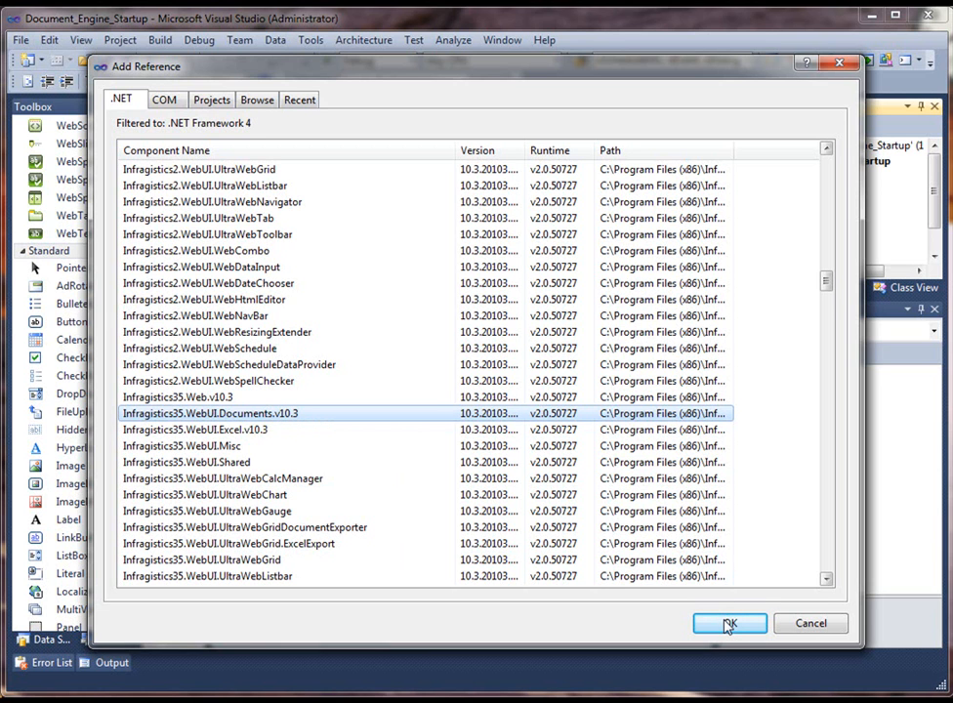
click(729, 623)
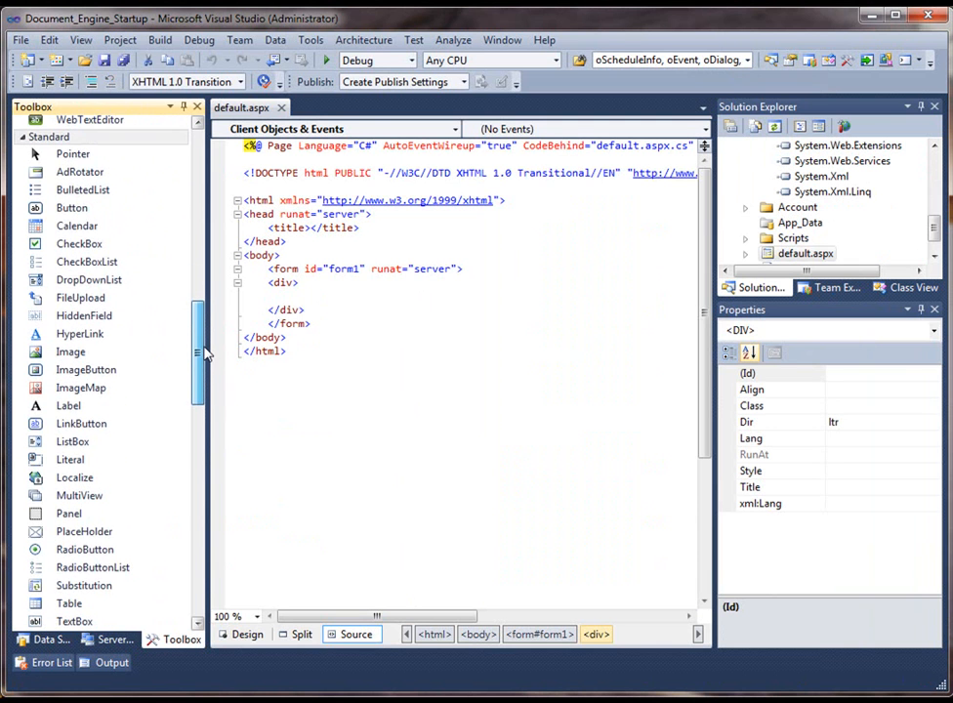
Step: Drag a standard Button into the default.aspx div and generate its Button1_Click handler
scroll(down, 3)
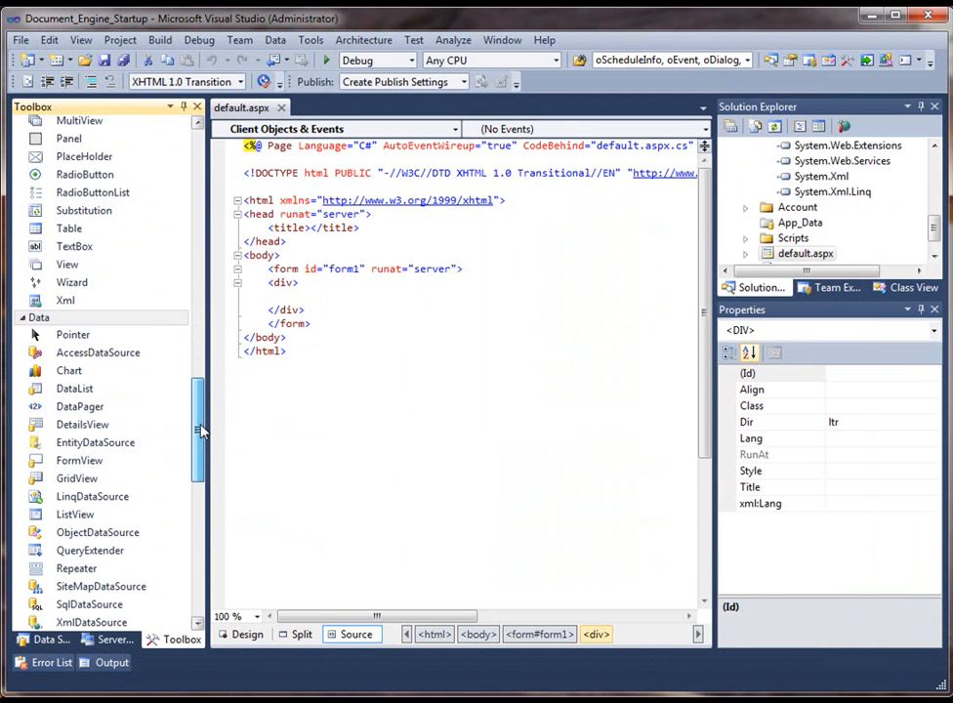
scroll(down, 3)
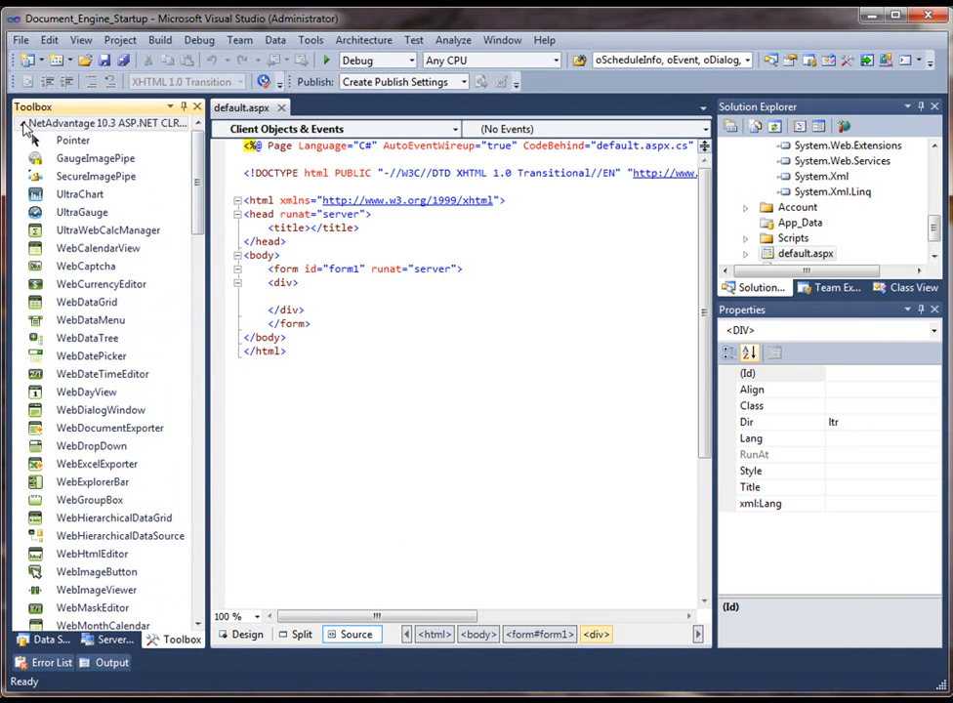
click(49, 139)
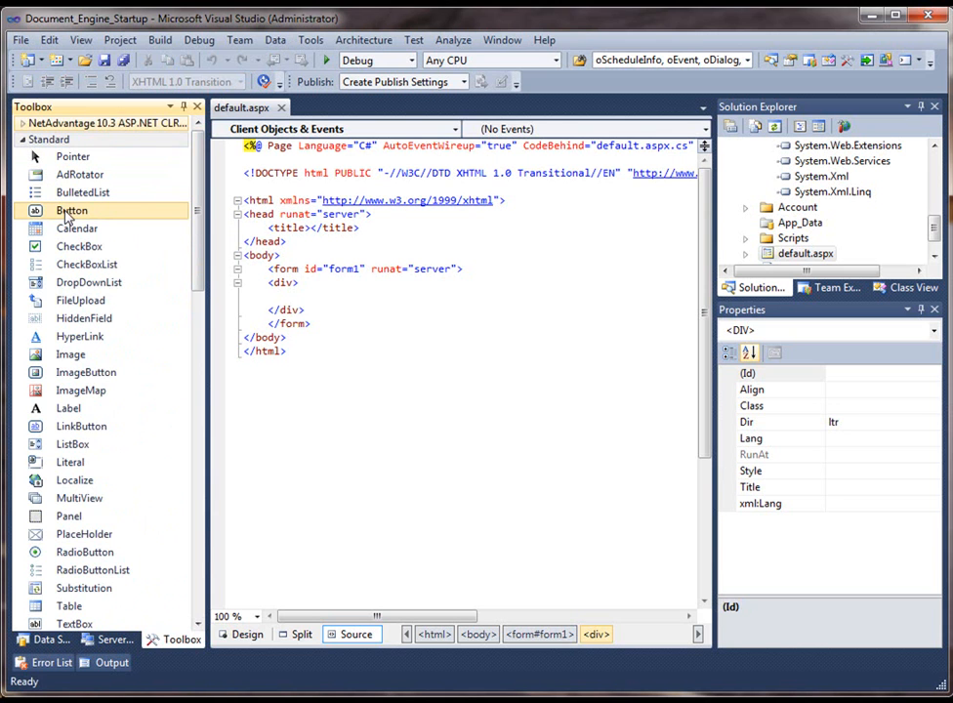
drag(71, 210, 293, 296)
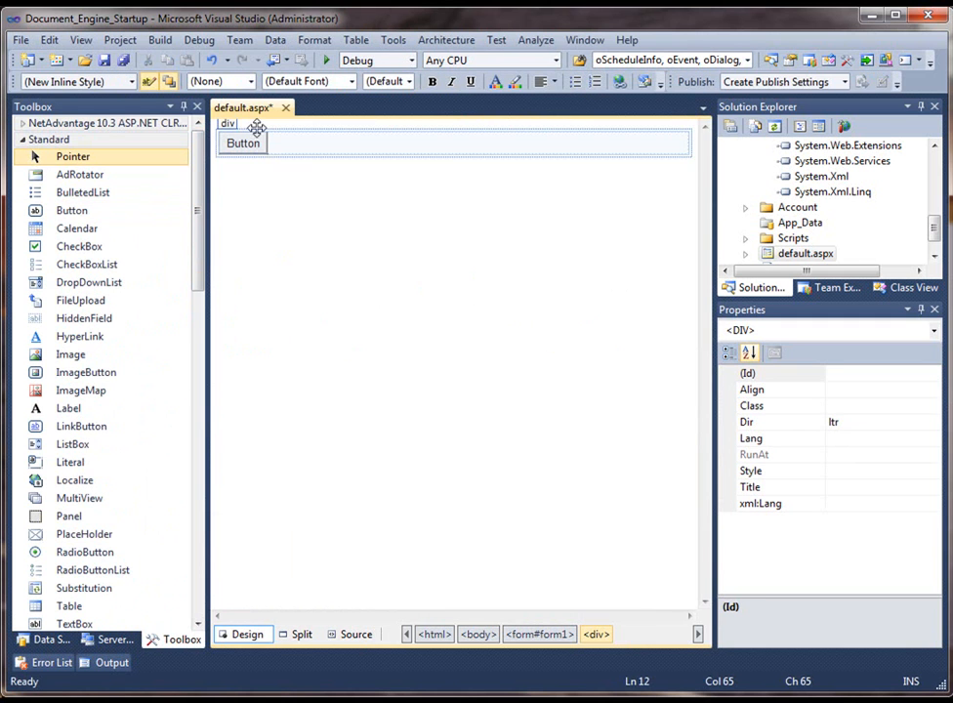
double_click(242, 142)
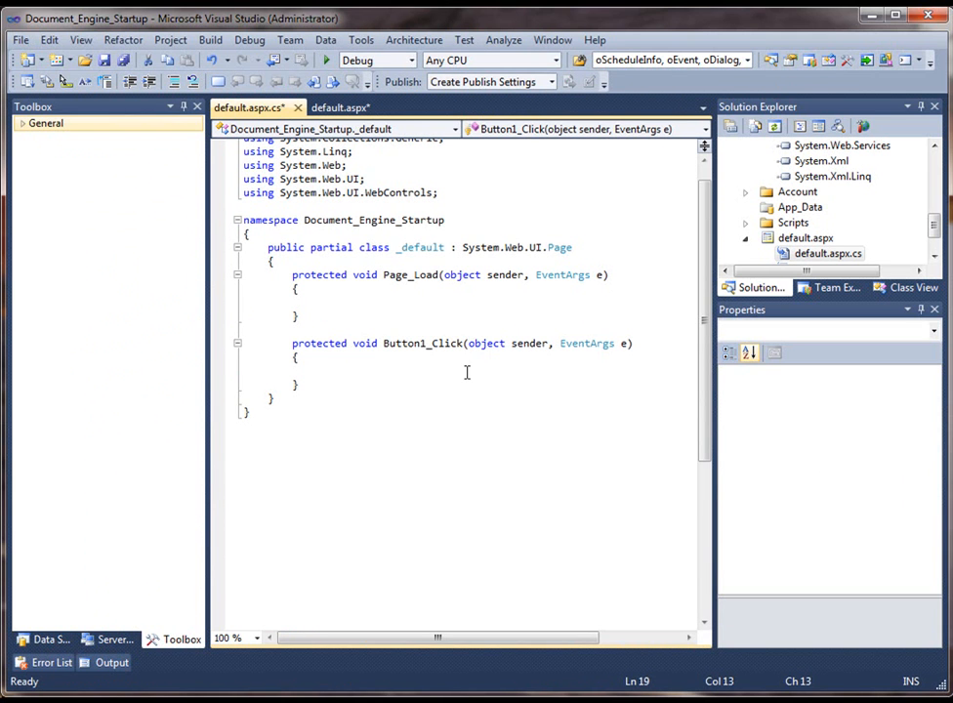
Step: Declare 'Report theReport = new Report();' inside Button1_Click
text(Report)
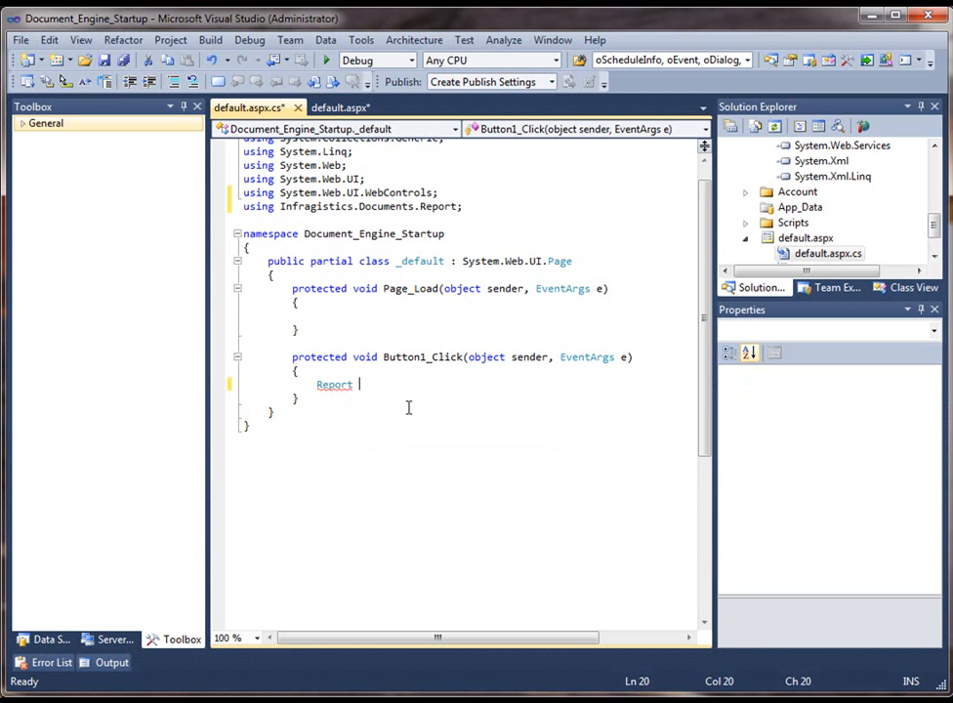
text(theReport)
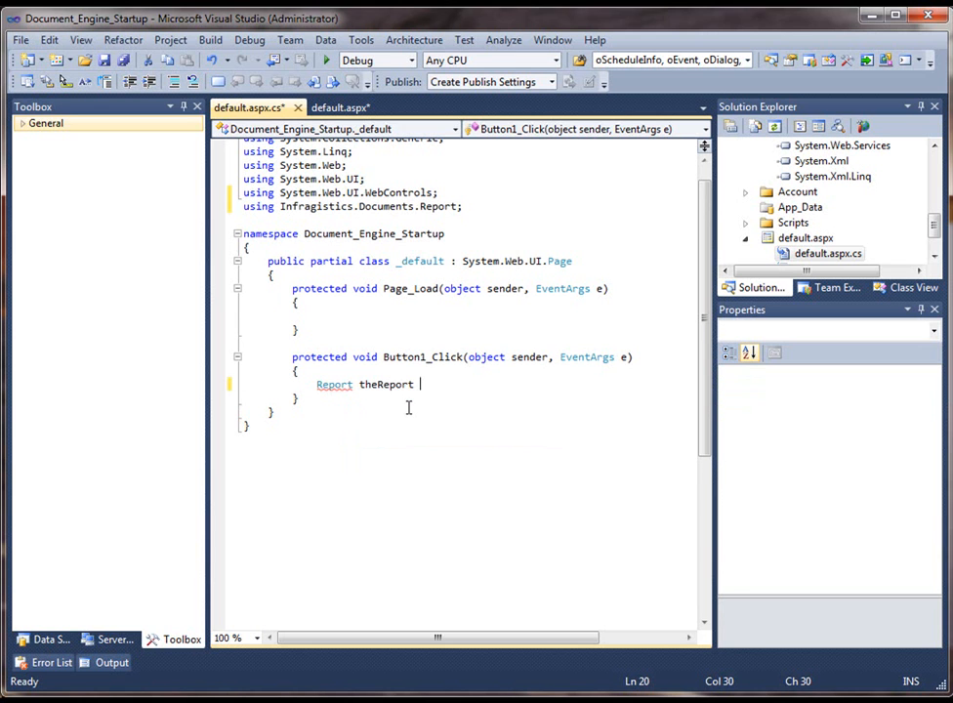
text(= new Report)
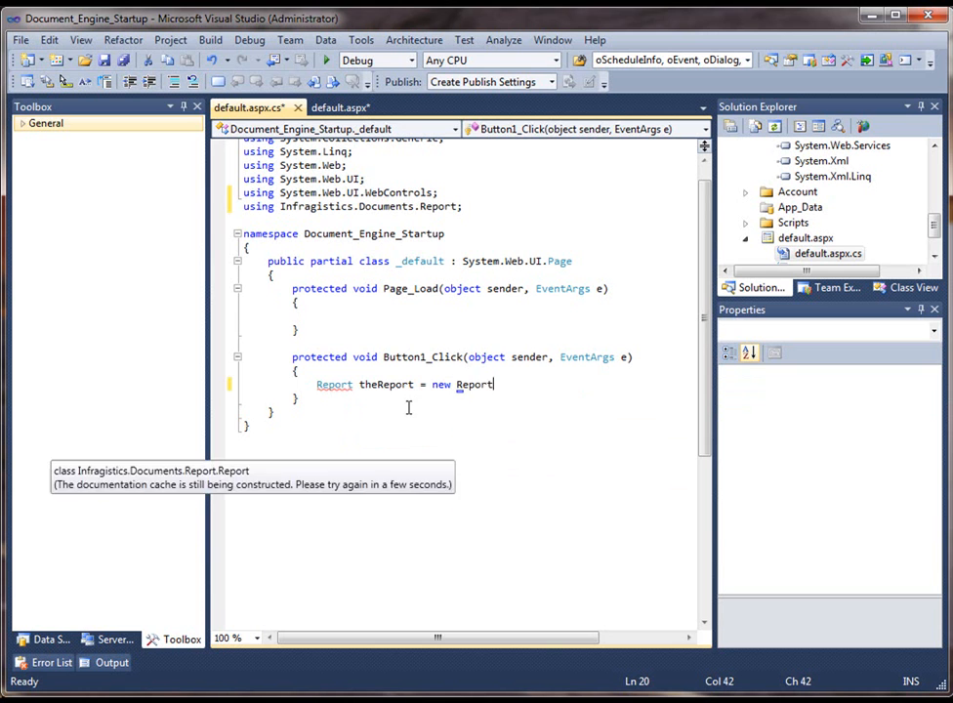
text(();)
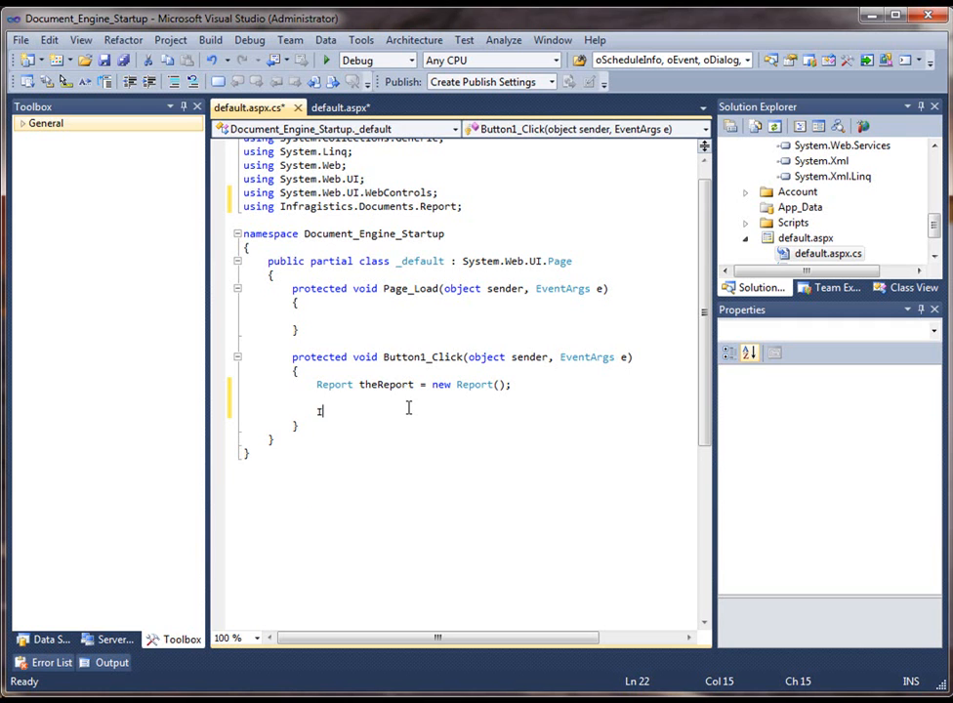
Step: Write 'ISection theSection = theReport.AddSection()', importing the Report.Section namespace via smart tag
text(ISection)
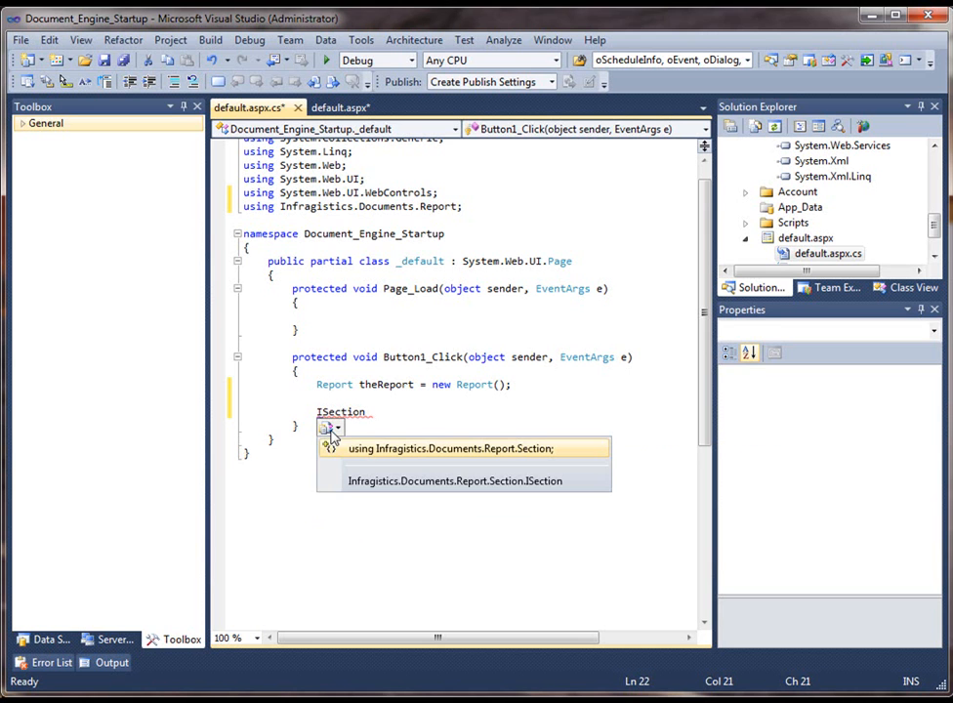
click(450, 448)
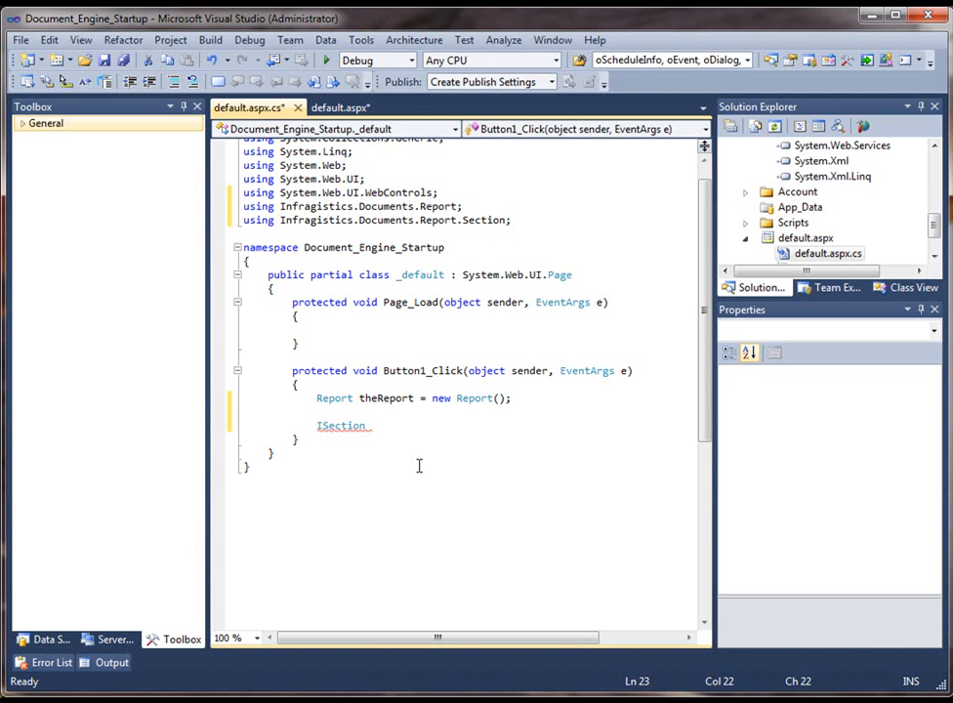
text(theS)
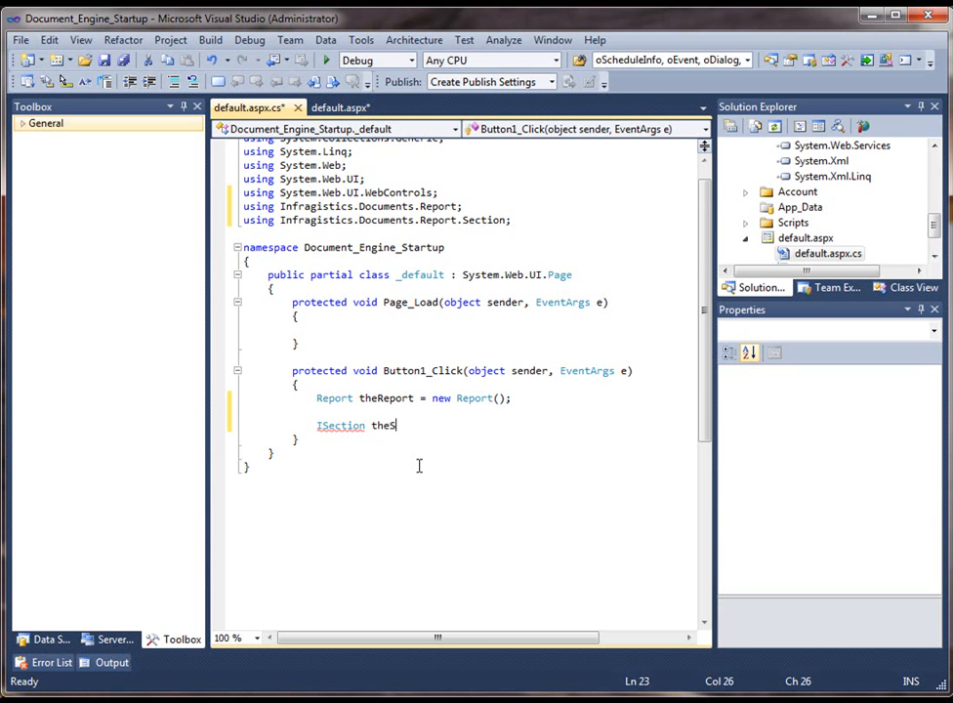
text(ection =)
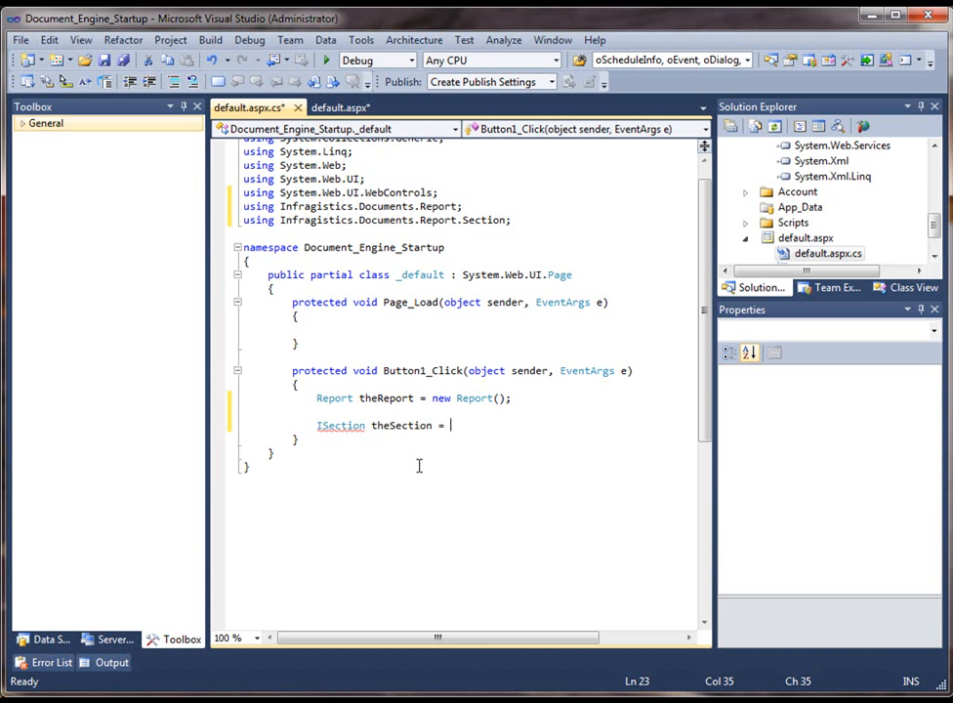
text(theReport)
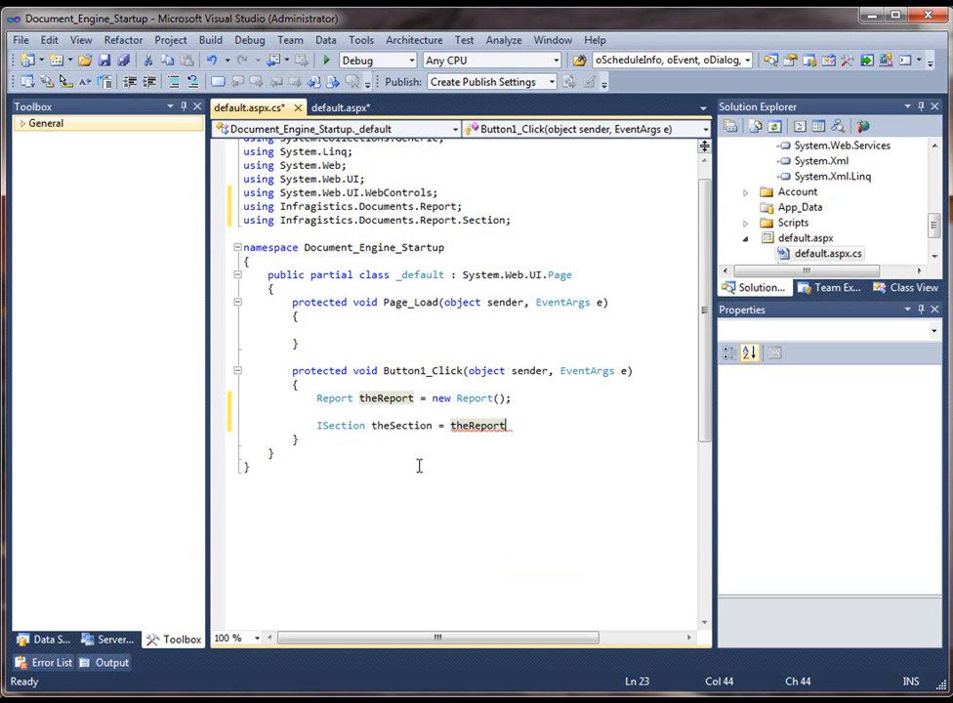
text(.)
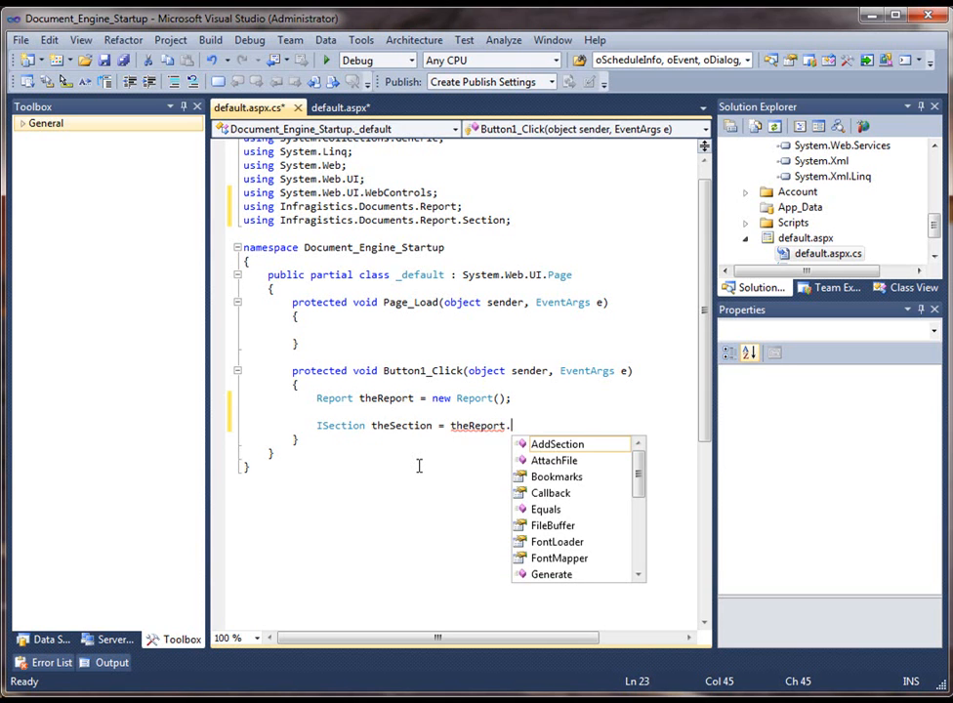
text(AddSection)
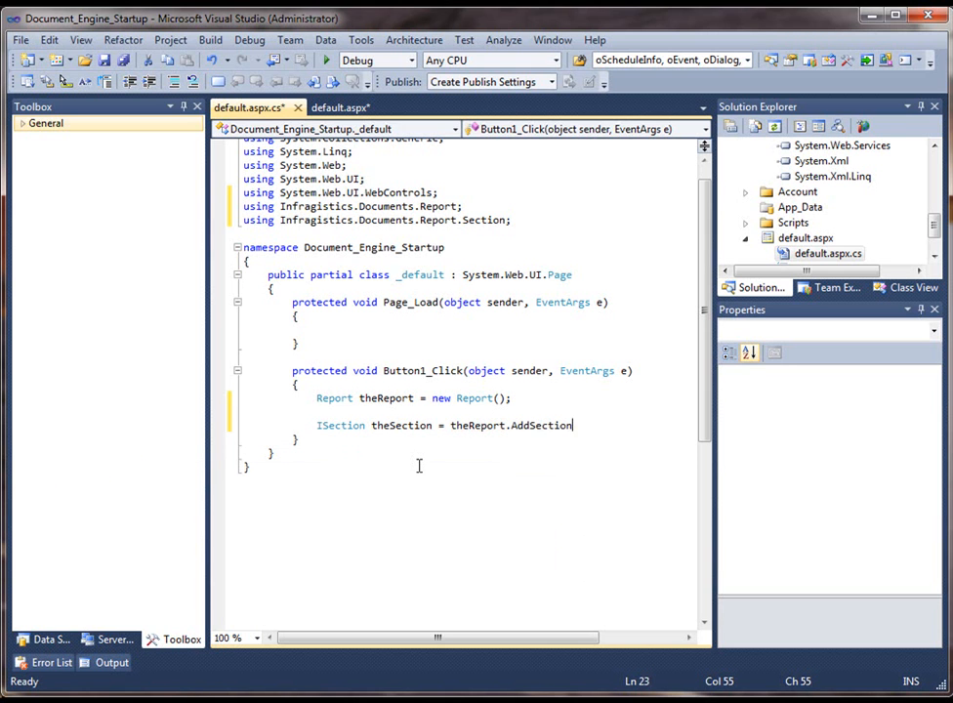
text(();)
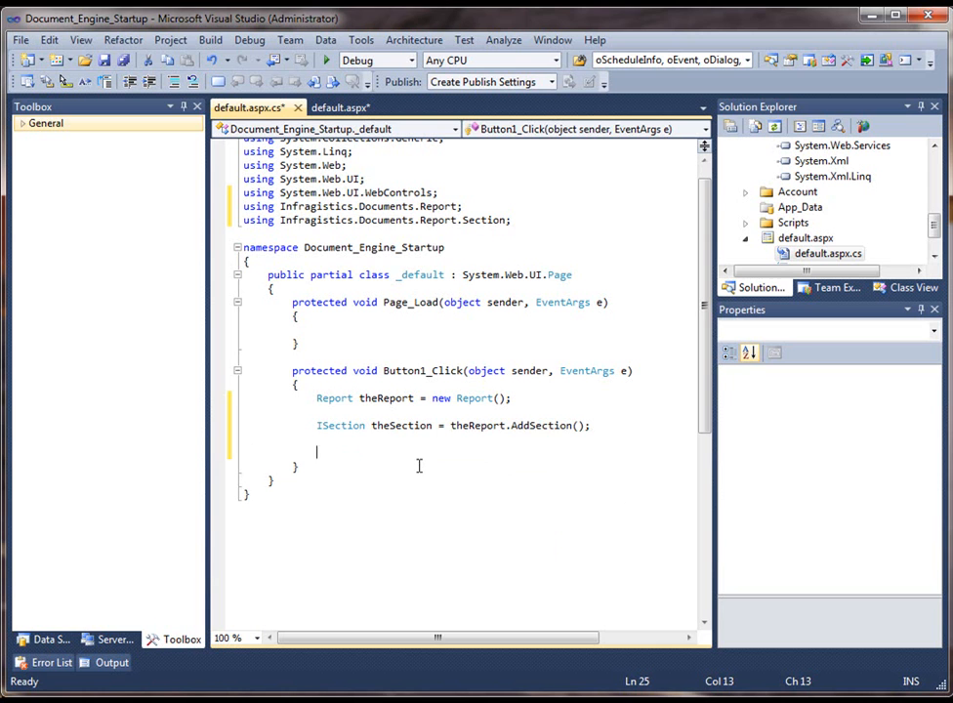
Step: Write 'IText theText = theSection.AddText();', importing the Report.Text namespace via smart tag
text(IText)
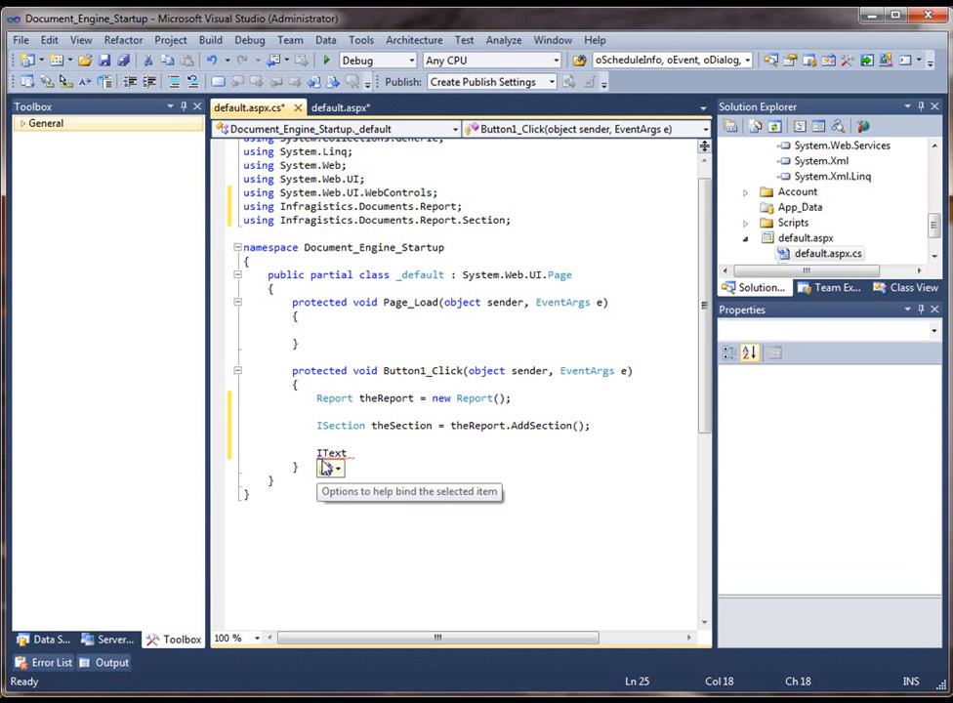
click(338, 467)
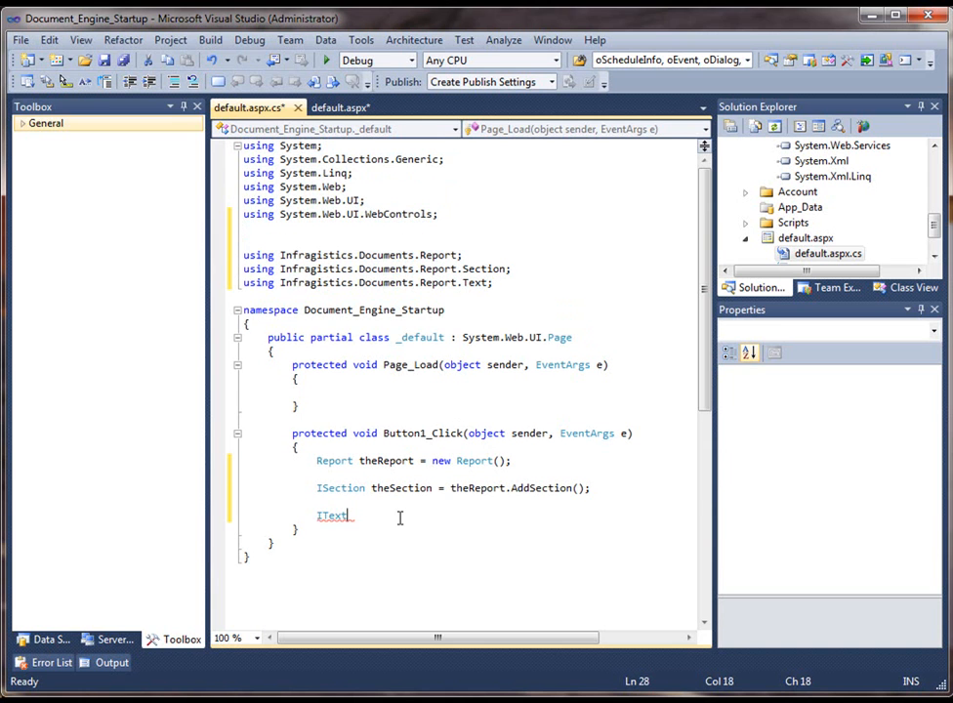
text(thes)
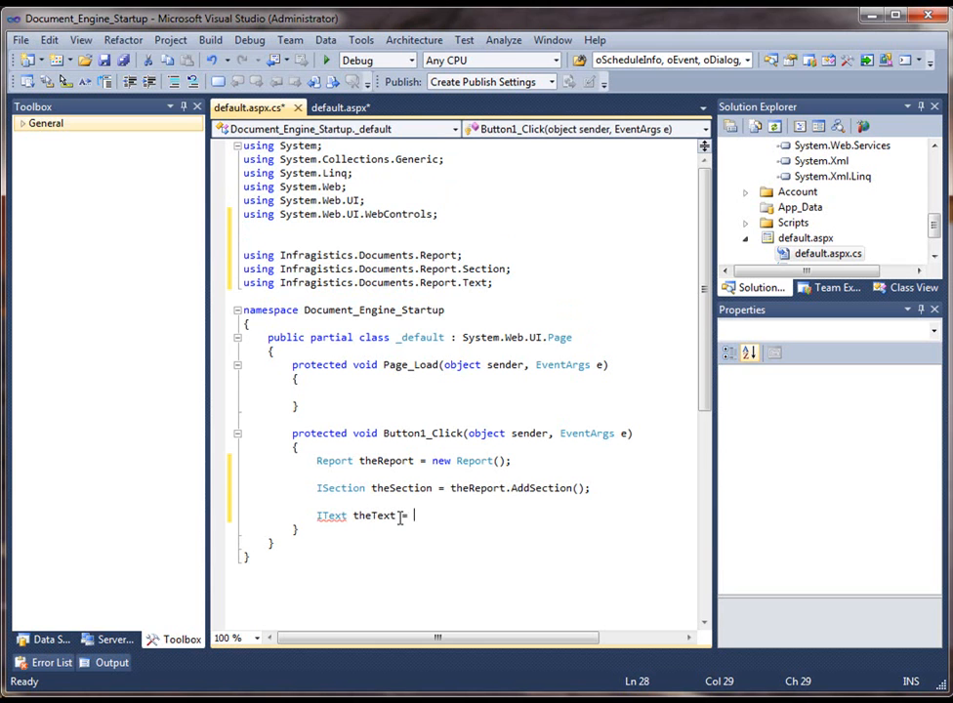
text(thesec)
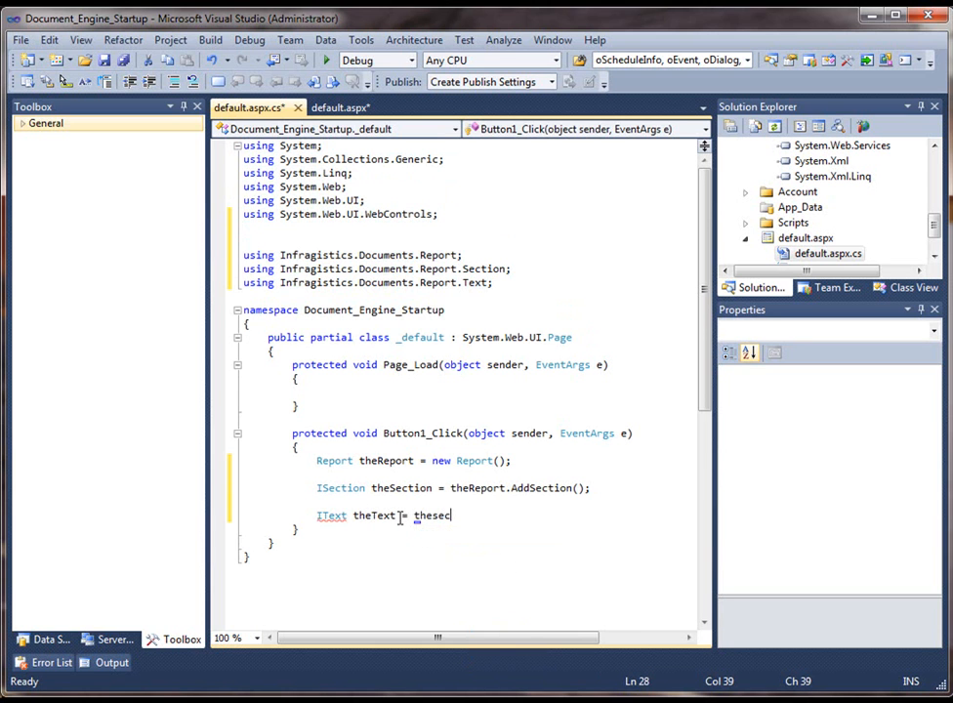
text(.)
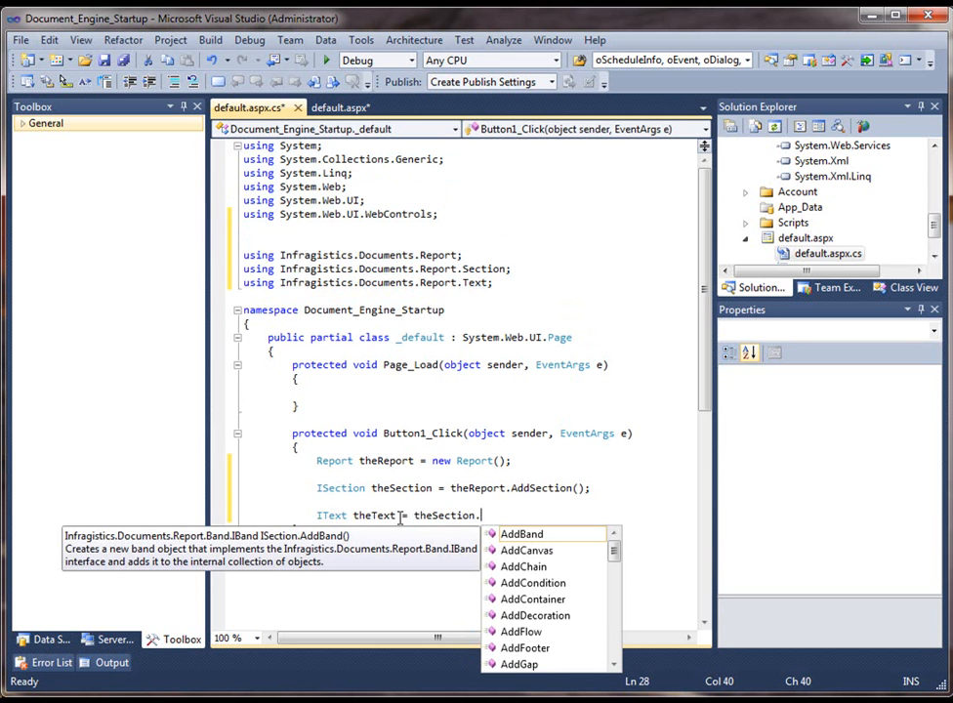
text(adte)
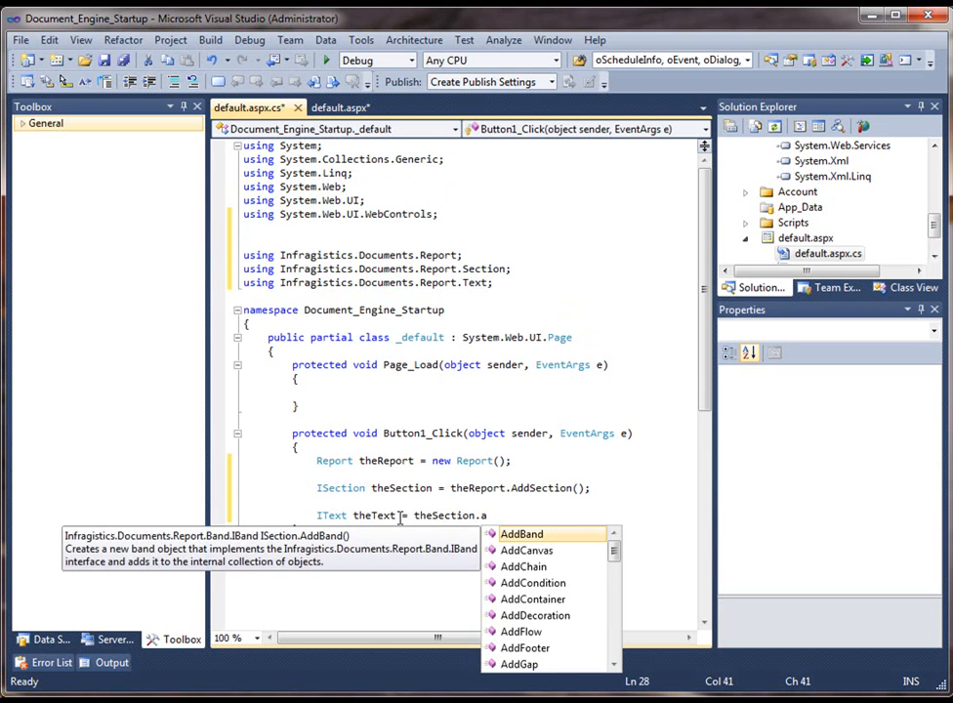
text(AddText();)
click(508, 542)
text(theText.)
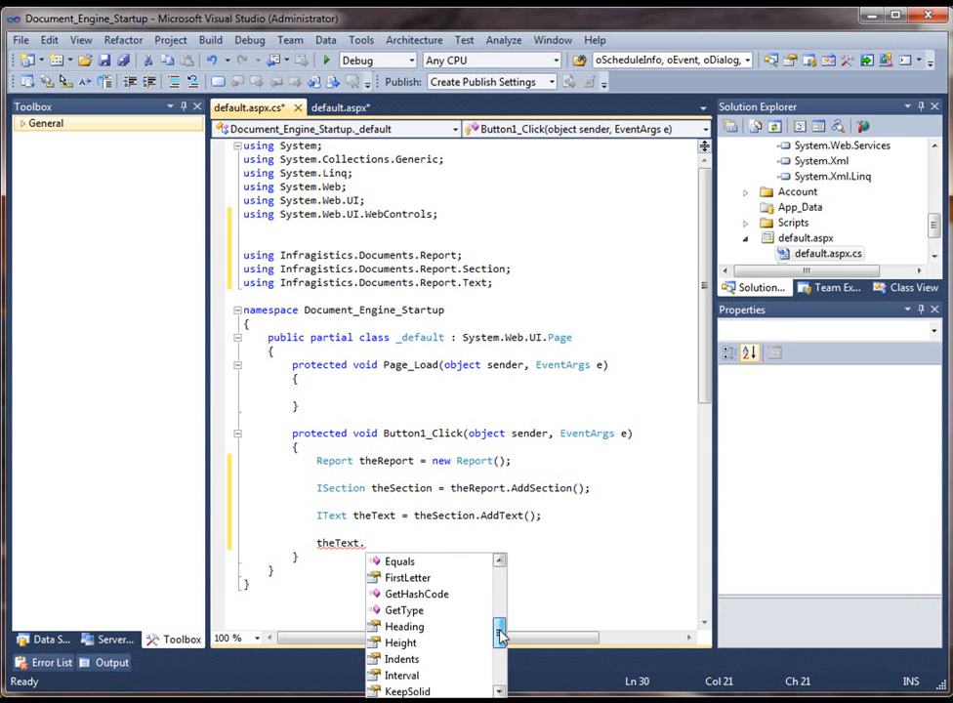
Step: Call theText.AddContent("This is some test content") in the handler
scroll(down, 3)
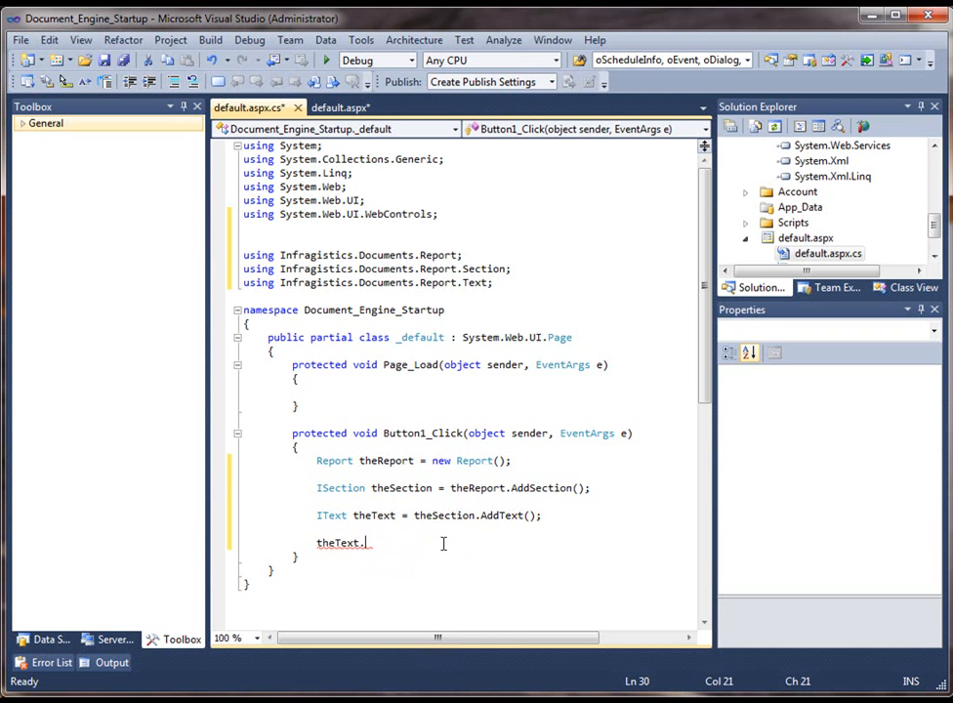
text(add)
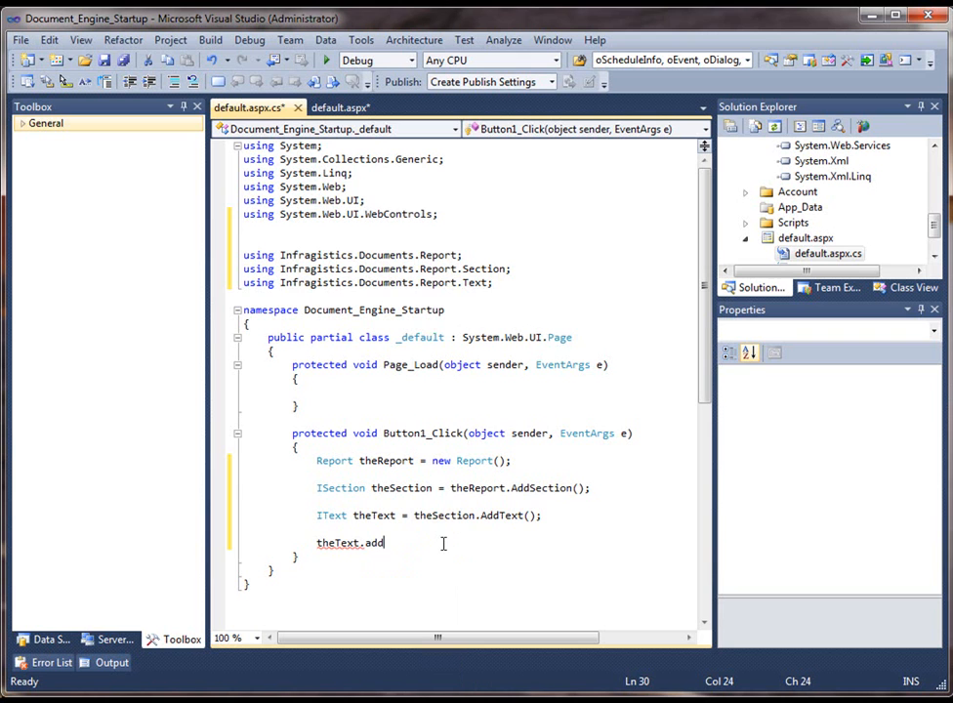
text(Content)
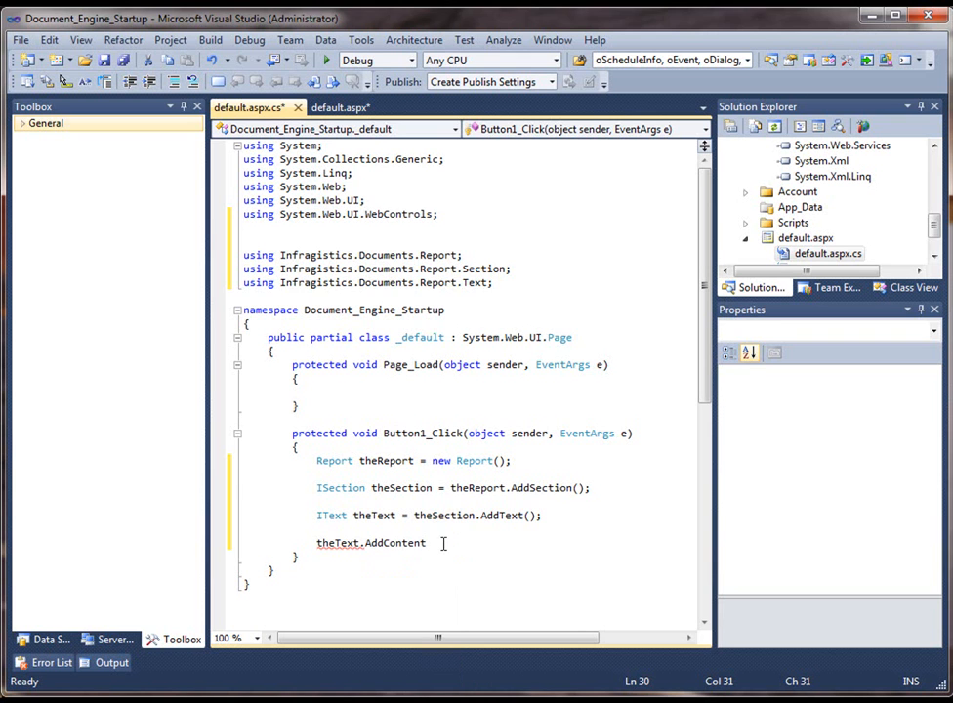
text(("This is)
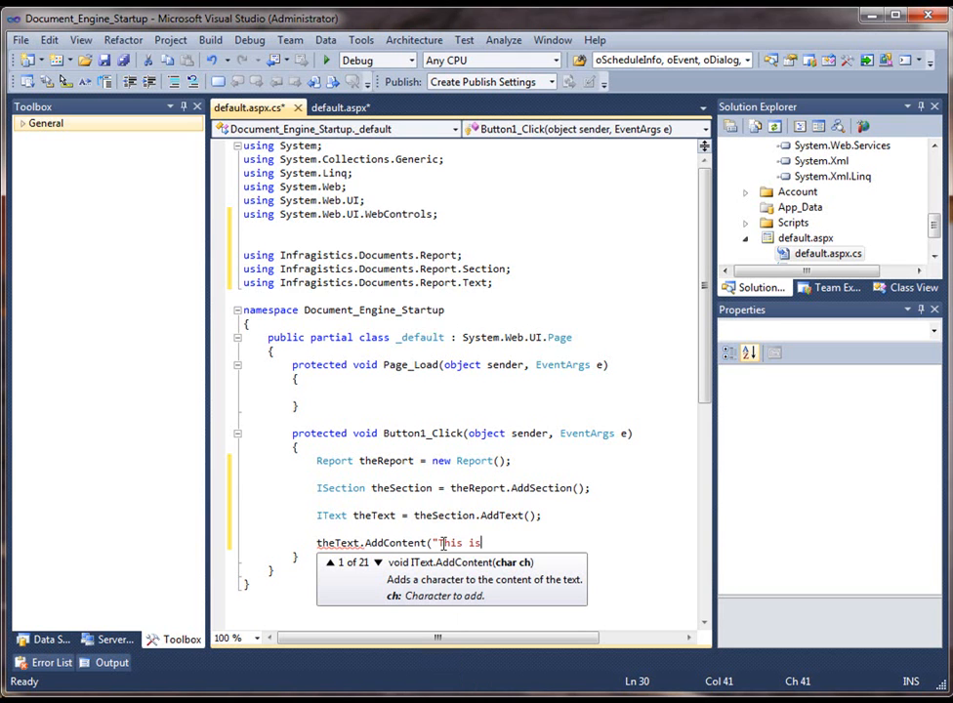
text(some test c)
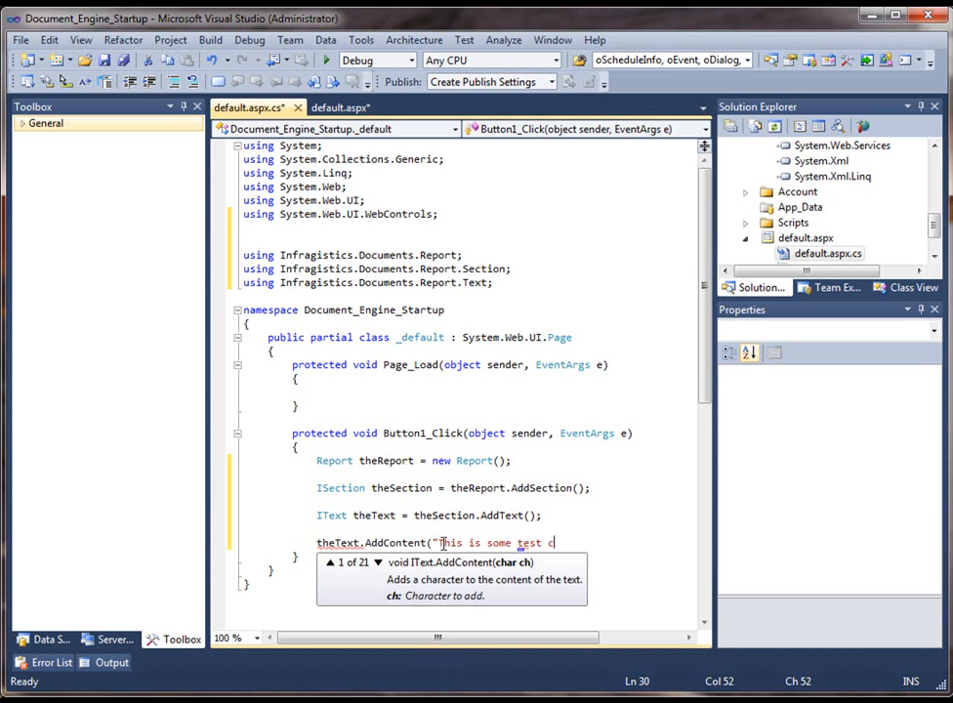
text(ontent");)
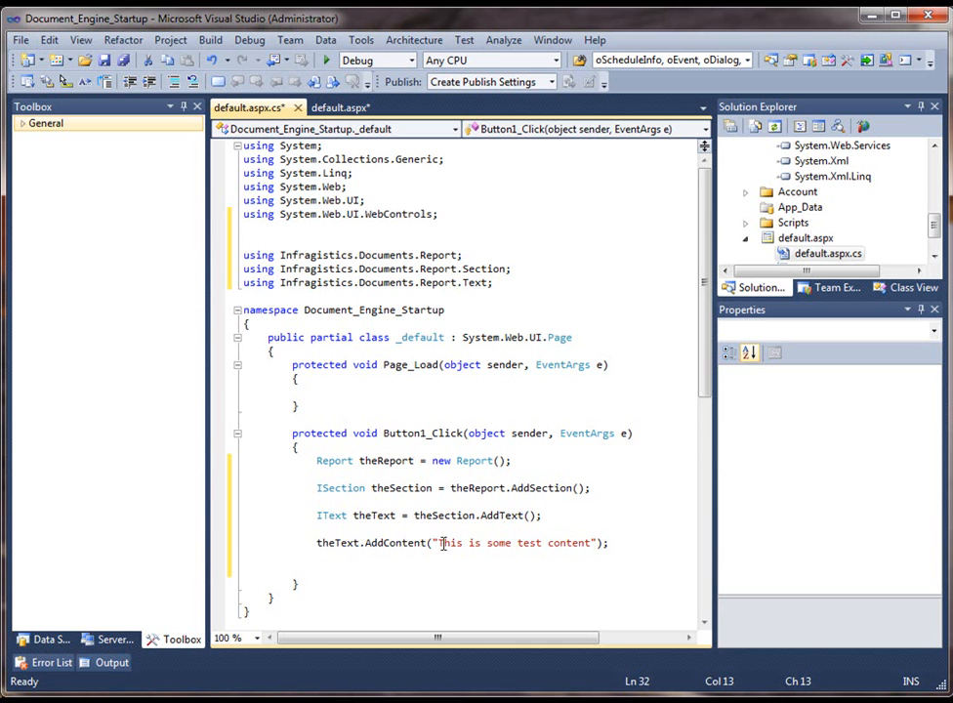
Step: Set Response.ContentType to "application/pdf"
text(response)
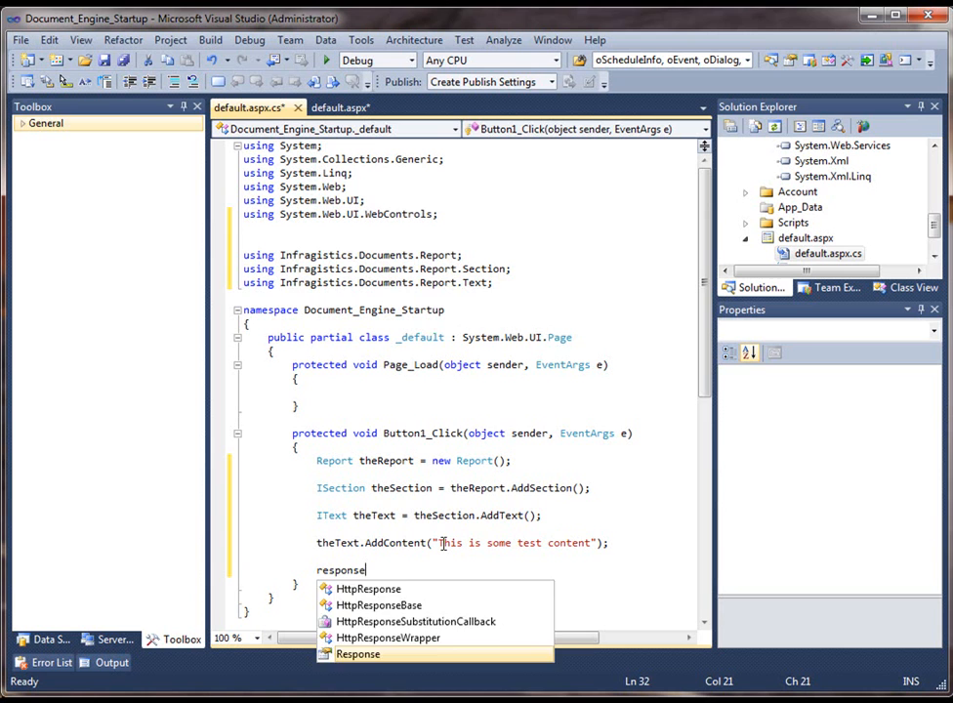
text(.ContentEncodin)
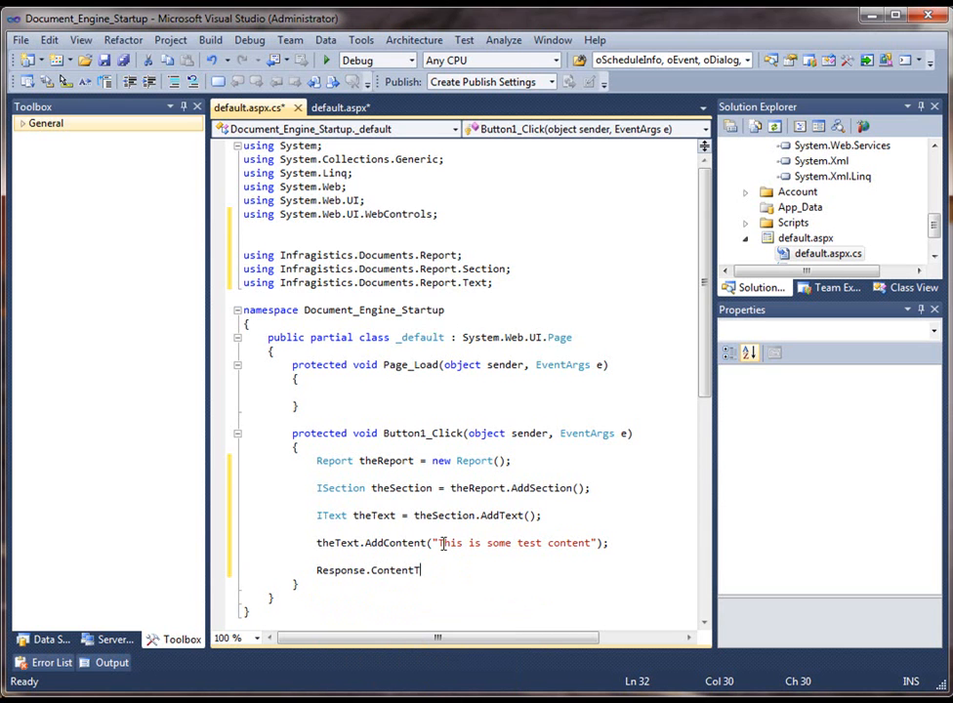
text(ype)
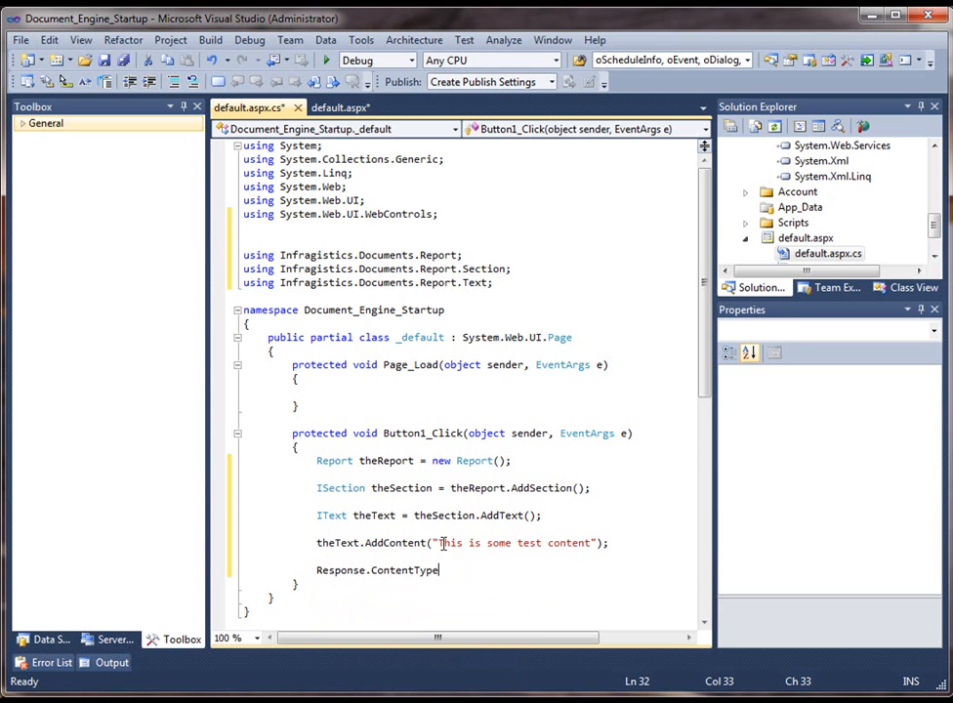
text(= "appli)
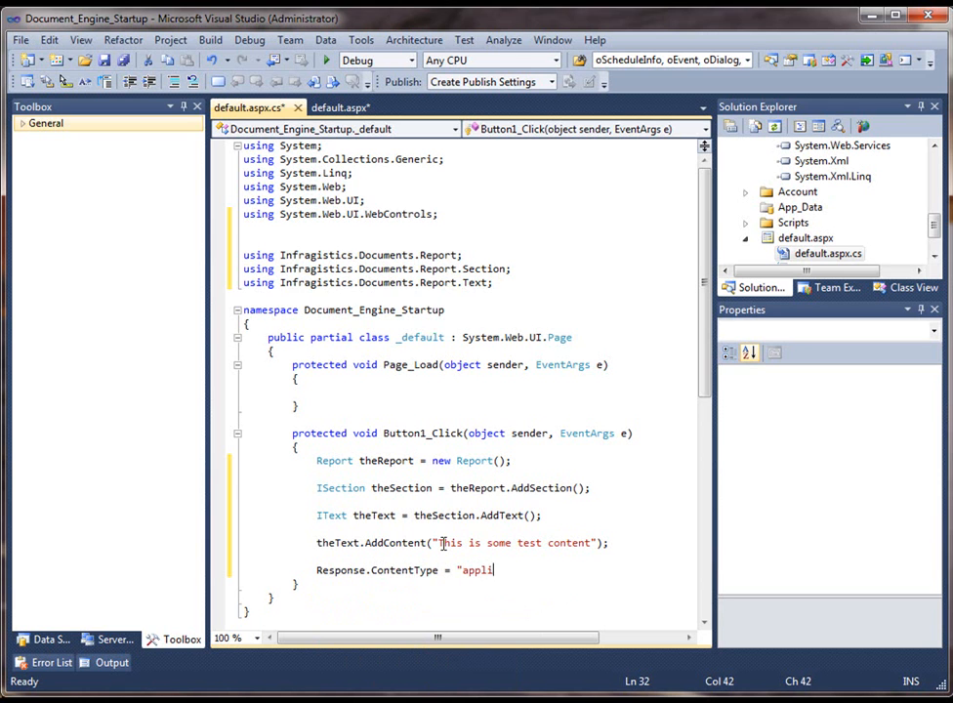
text(cation)
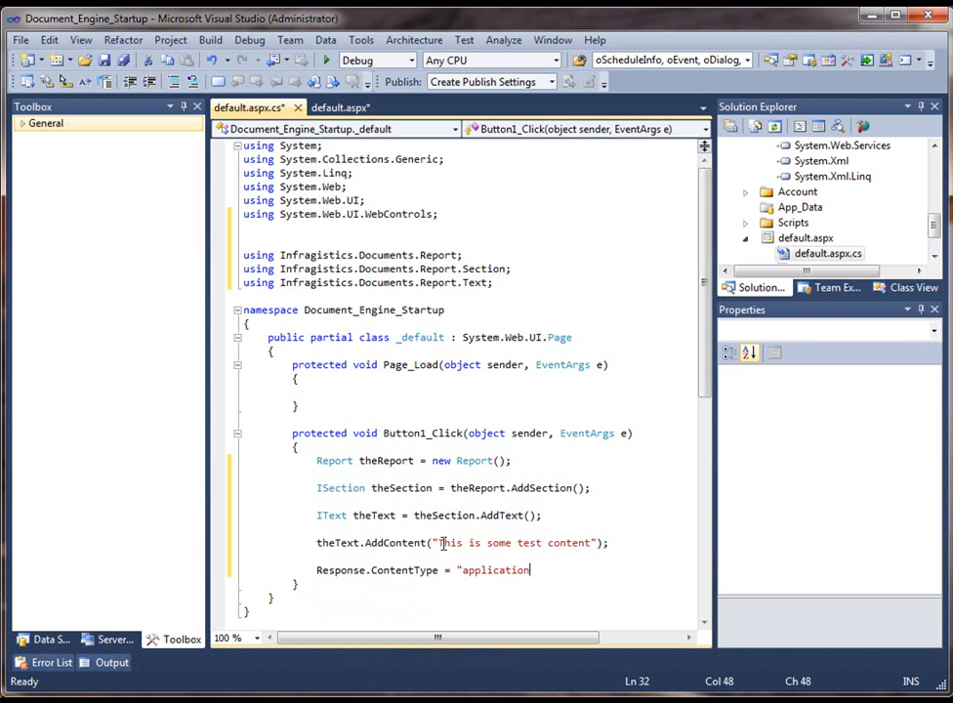
text(/pdf";)
text(Response.add)
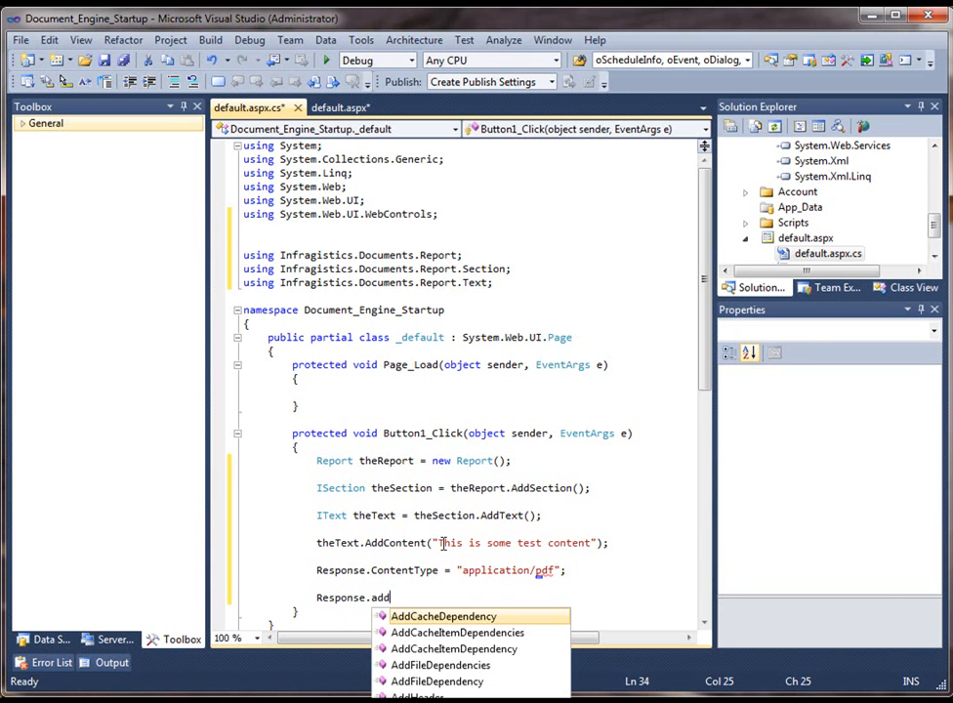
Step: Add an inline content-disposition header with filename MyDocument.pdf
text(Header()
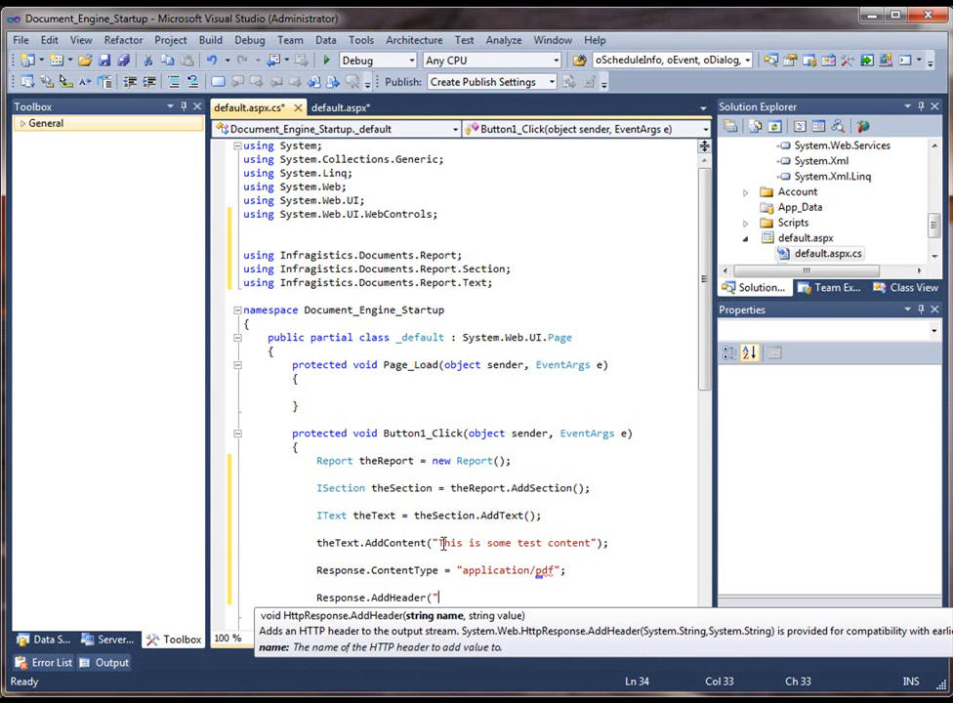
text(")
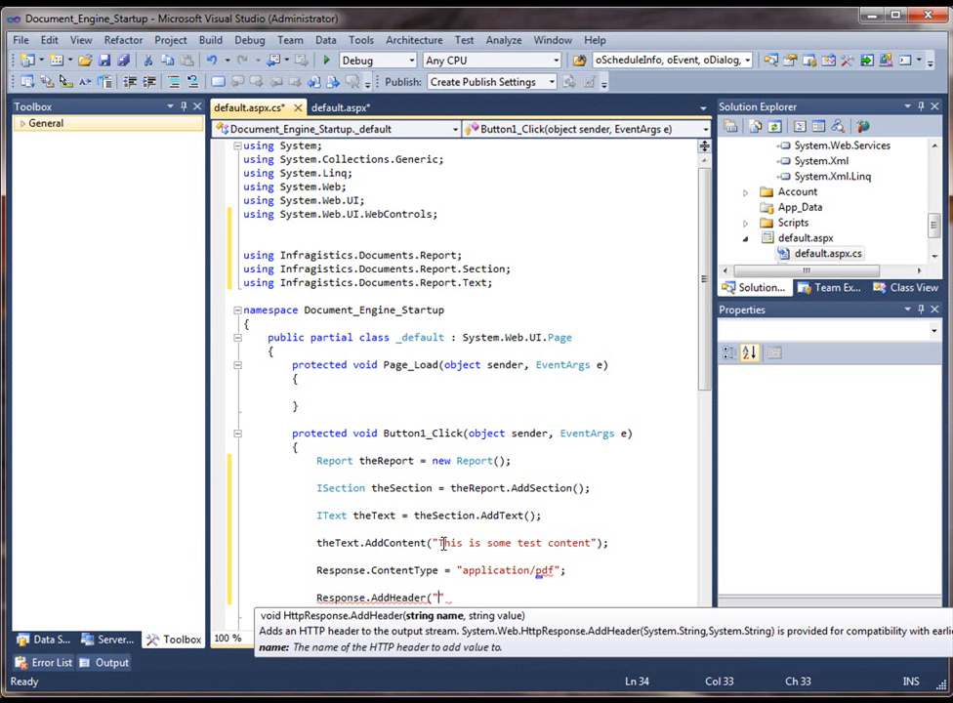
text(content)
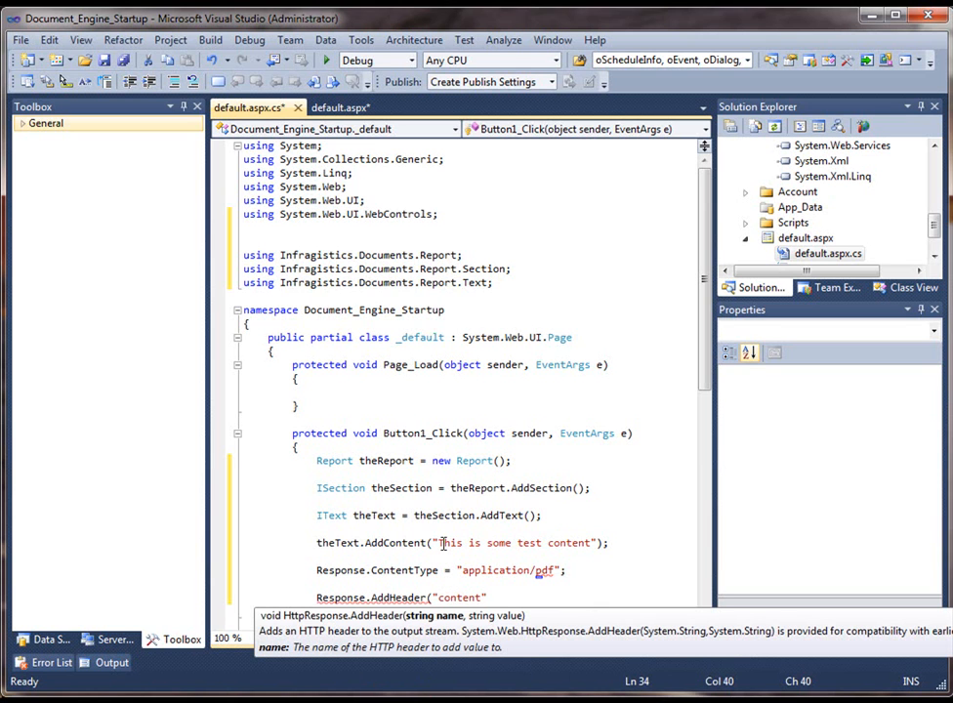
text(-disposition)
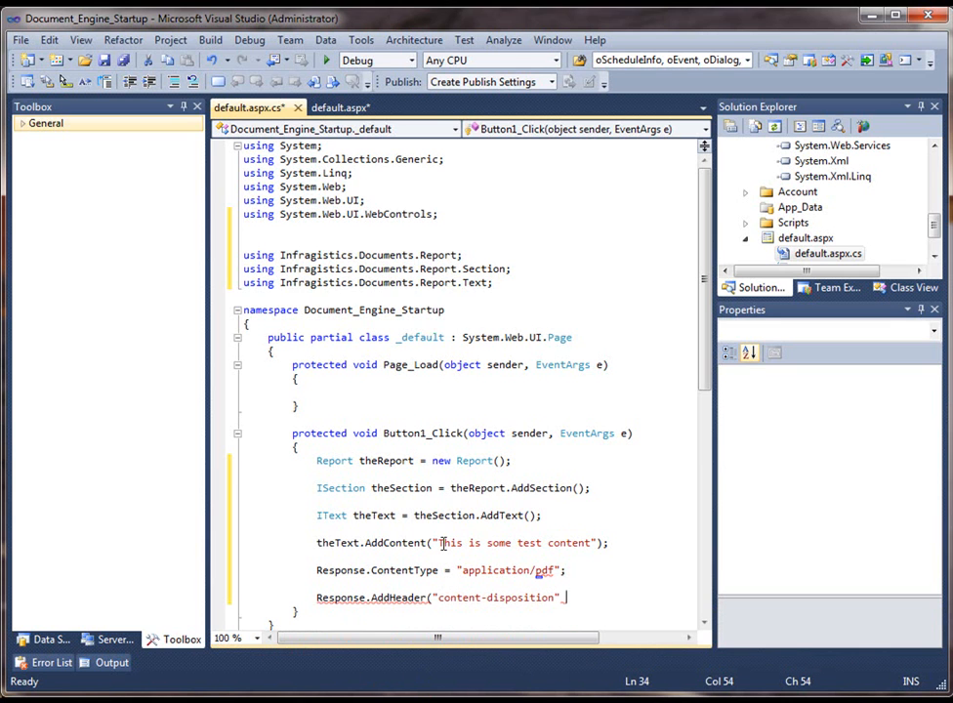
text(")
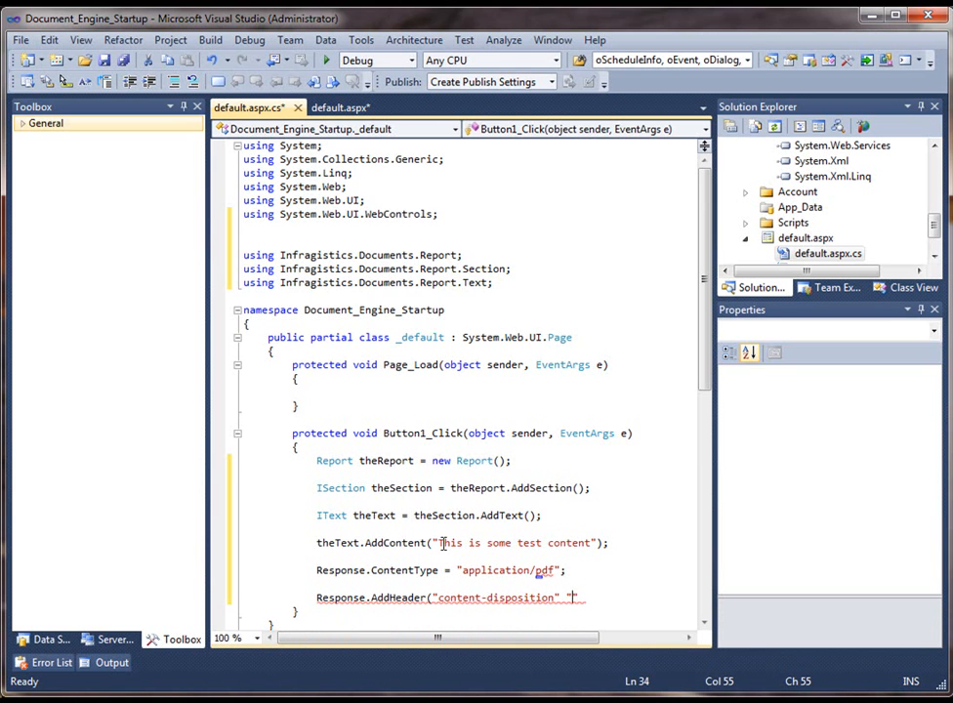
text(inline;filename=MyDocument.pdf)
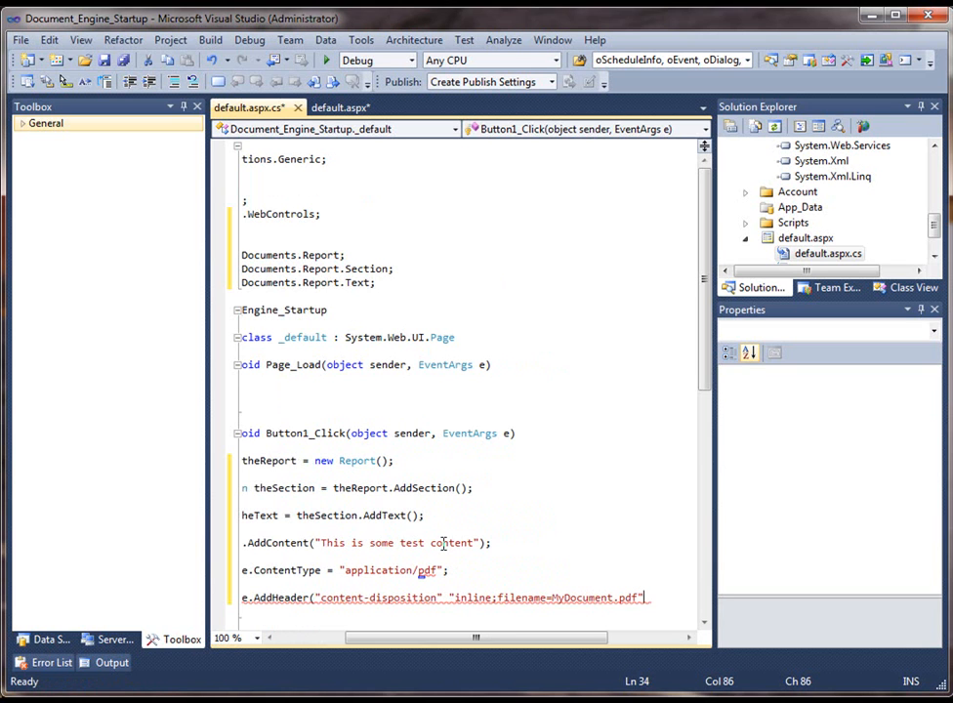
text(;)
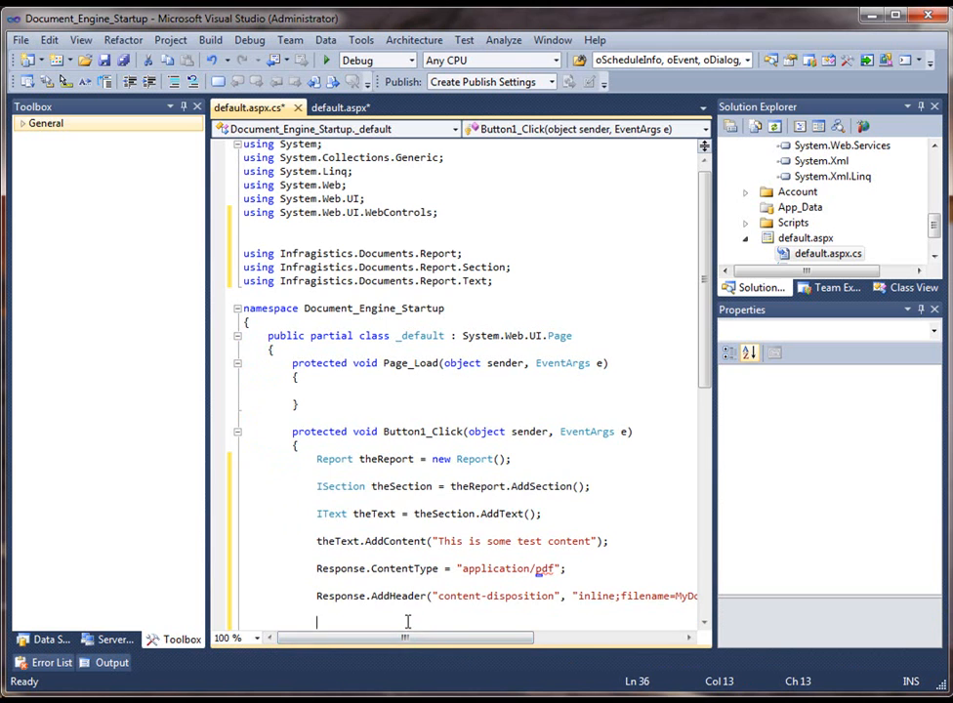
Step: Begin the theReport.Publish(Response.OutputStream, FileFormat...) call with IntelliSense
text(thereport.pub)
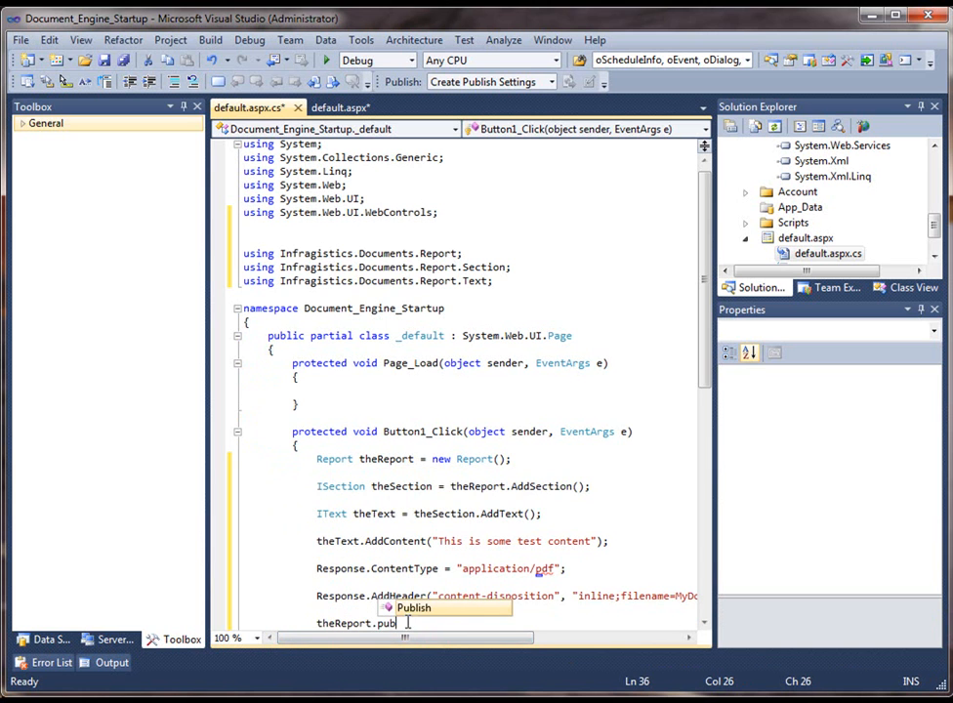
text(()
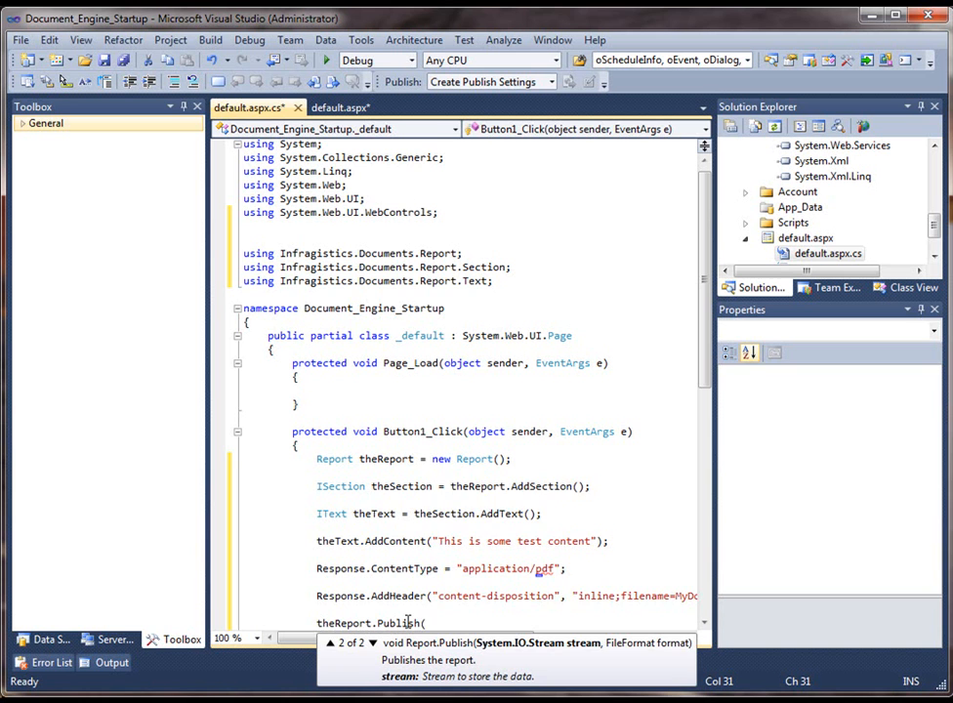
text(Response.ou)
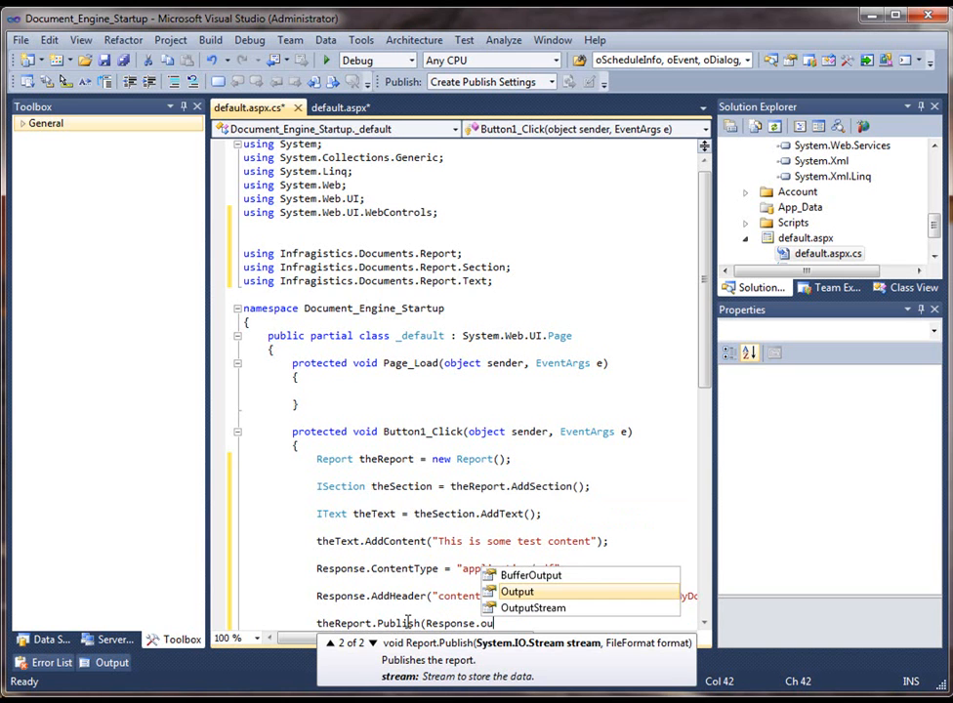
mouse_move(517, 591)
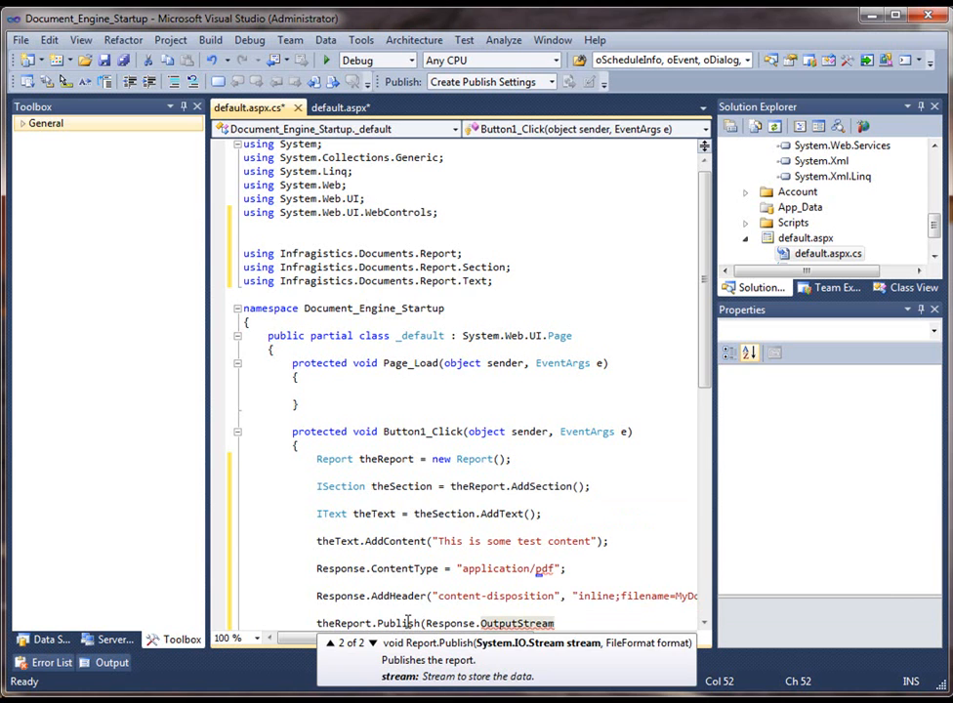
text(, FileFormat.)
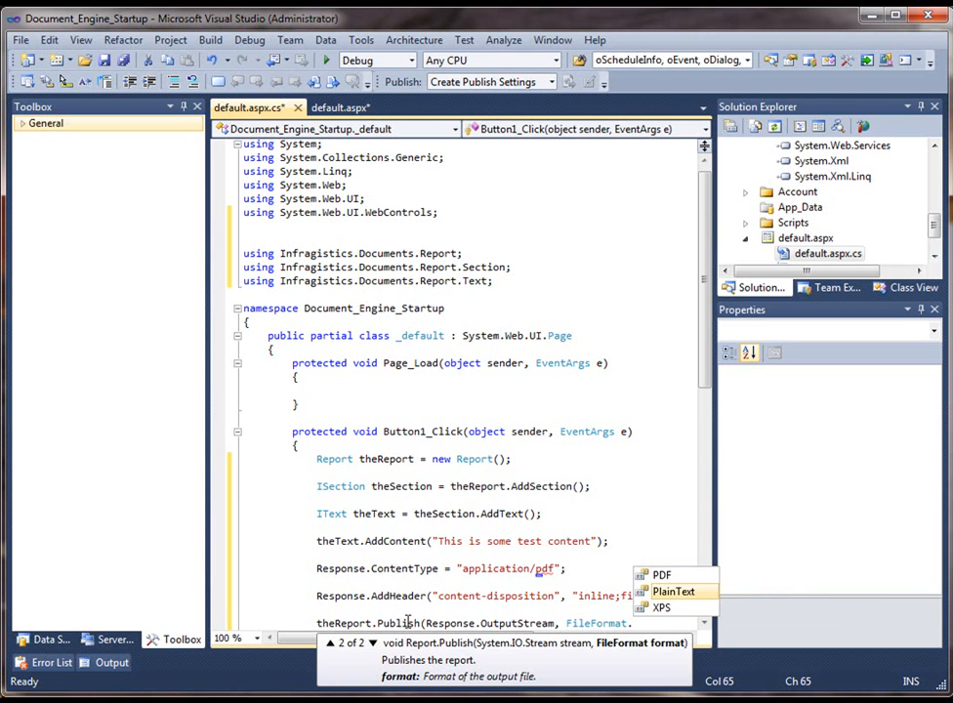
mouse_move(673, 592)
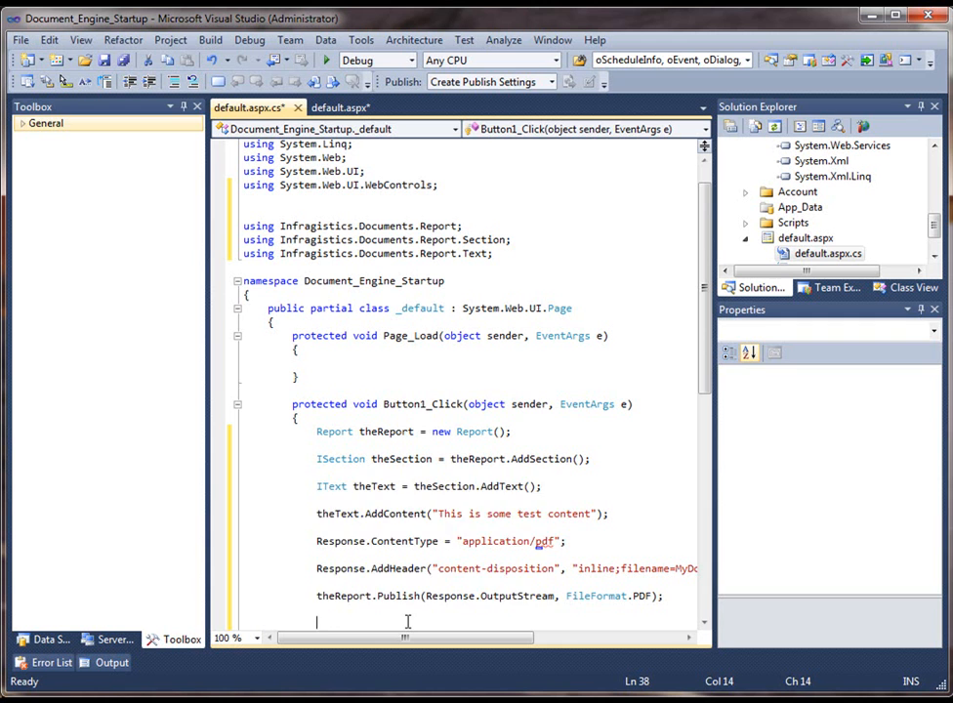
Step: End the handler with Response.End() after publishing the report
text(Response.en)
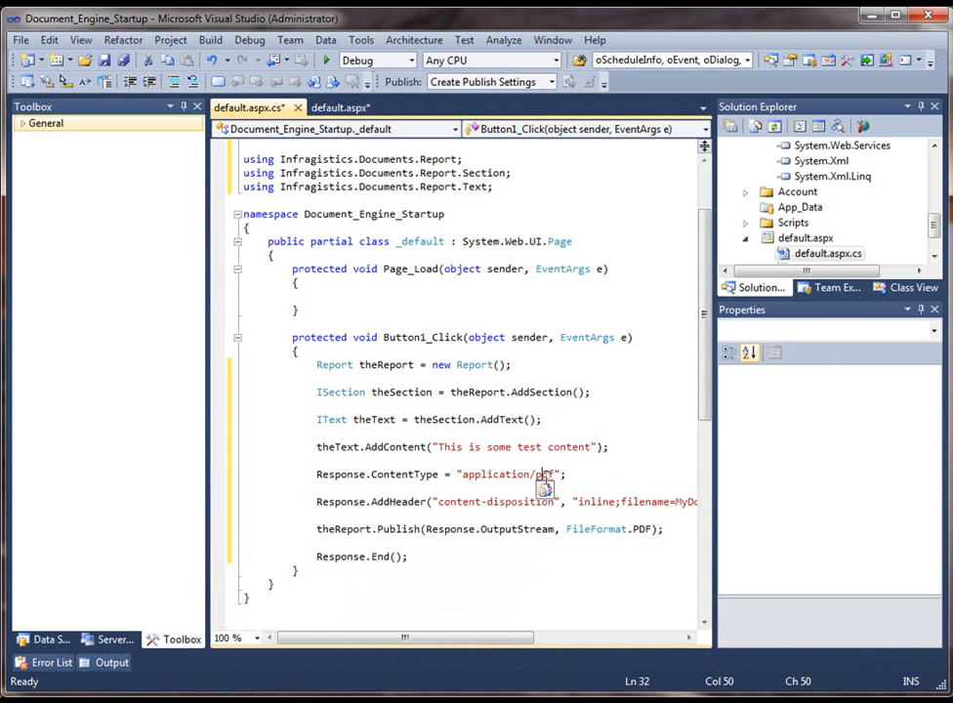
click(328, 487)
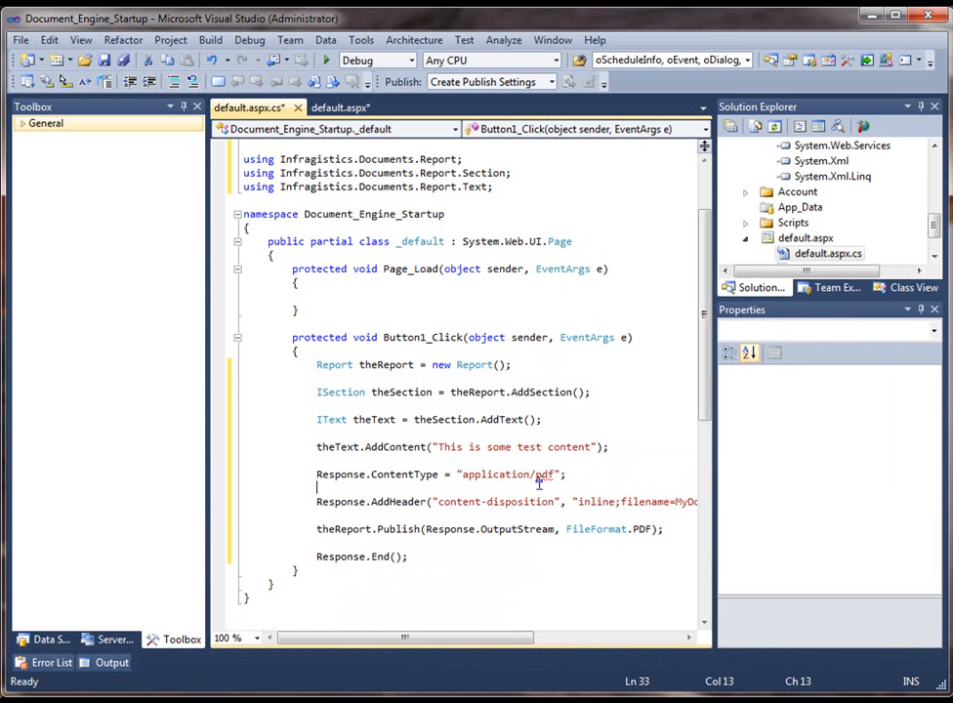
mouse_move(544, 490)
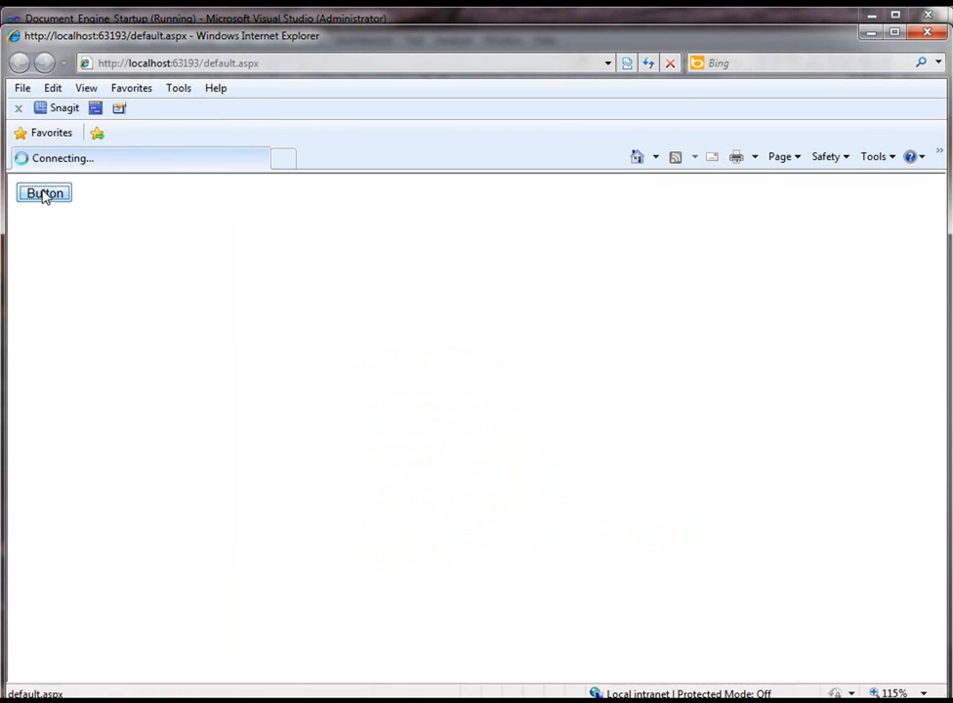
Step: Generate the inline PDF, select its 'This is some test content' line, and close Internet Explorer
click(43, 193)
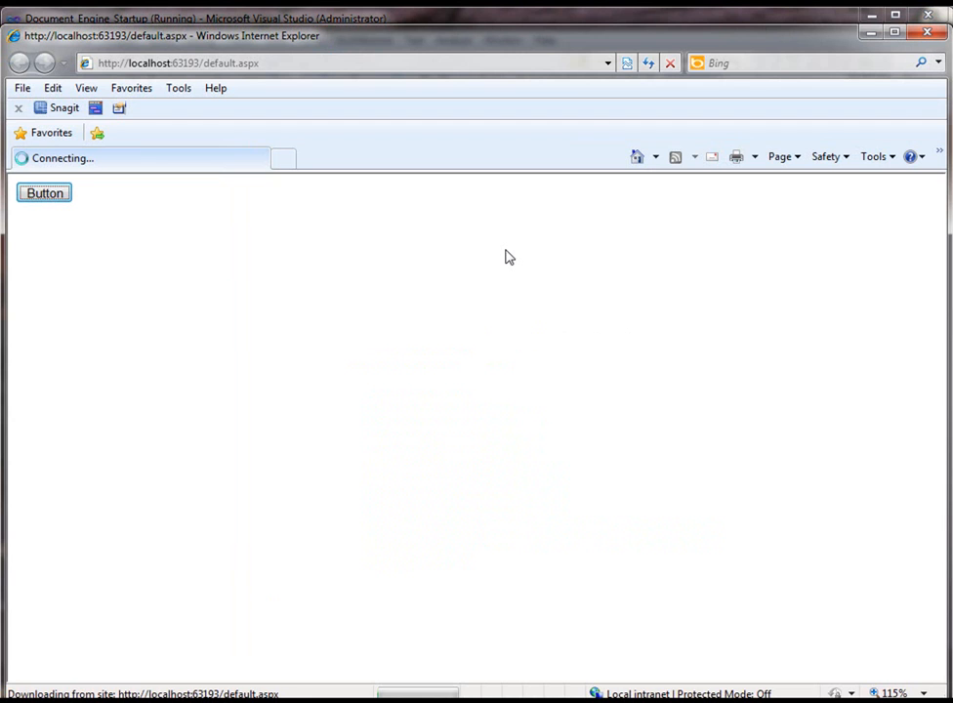
click(44, 193)
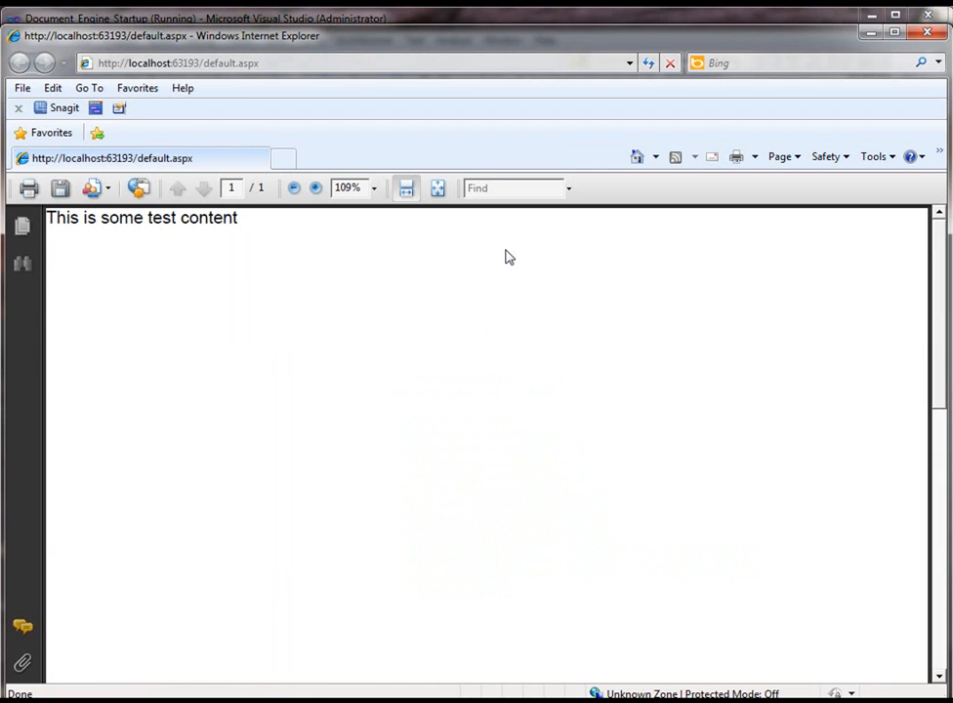
mouse_move(937, 237)
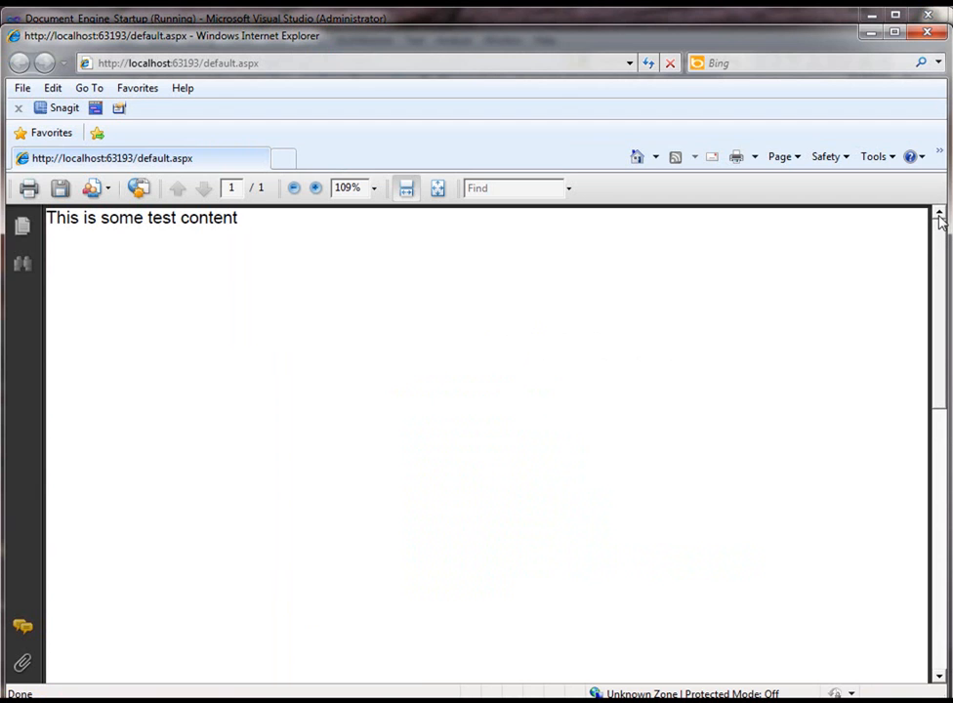
double_click(208, 217)
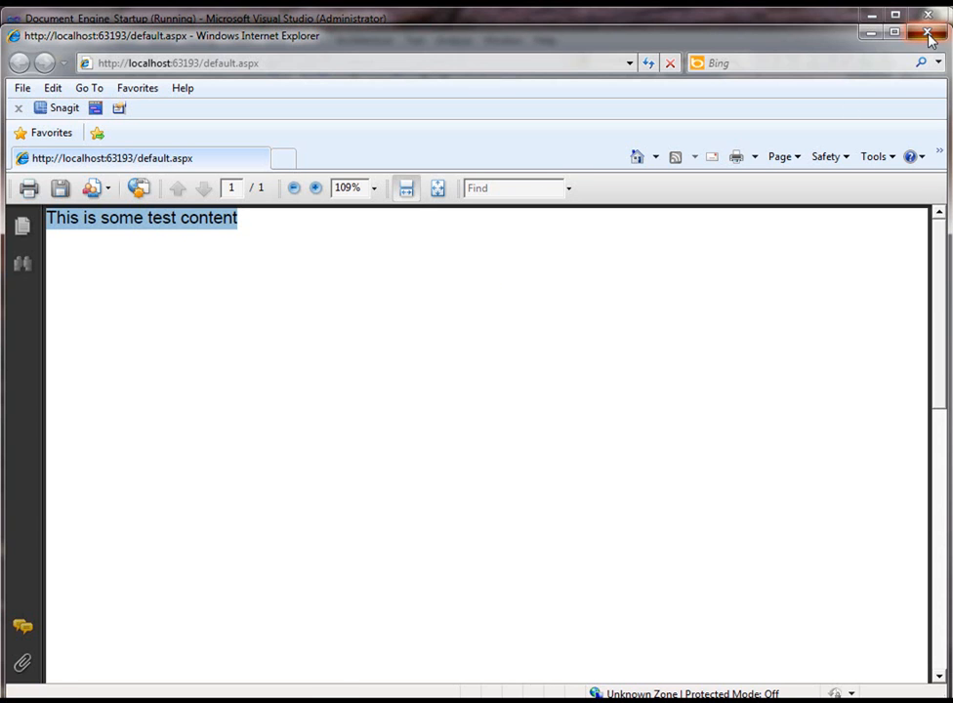
click(928, 35)
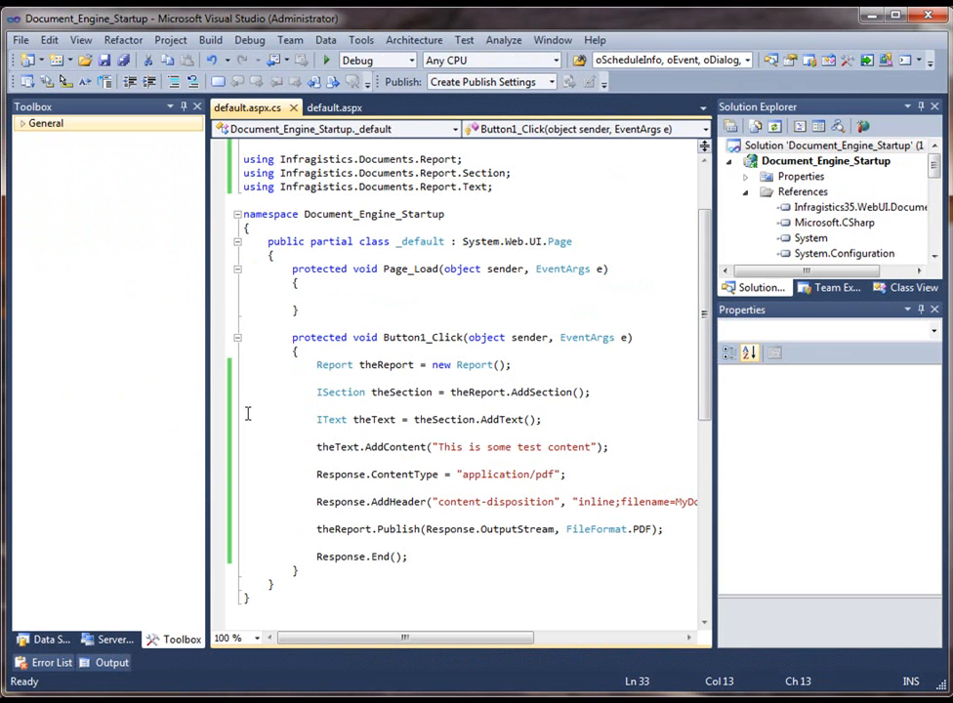
drag(316, 392, 566, 473)
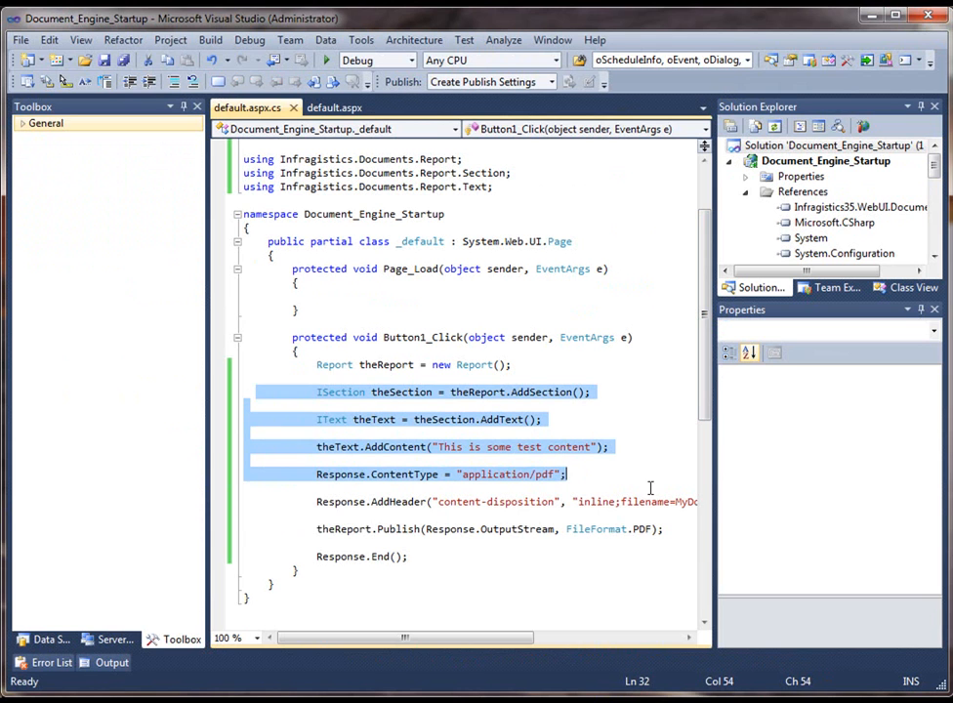